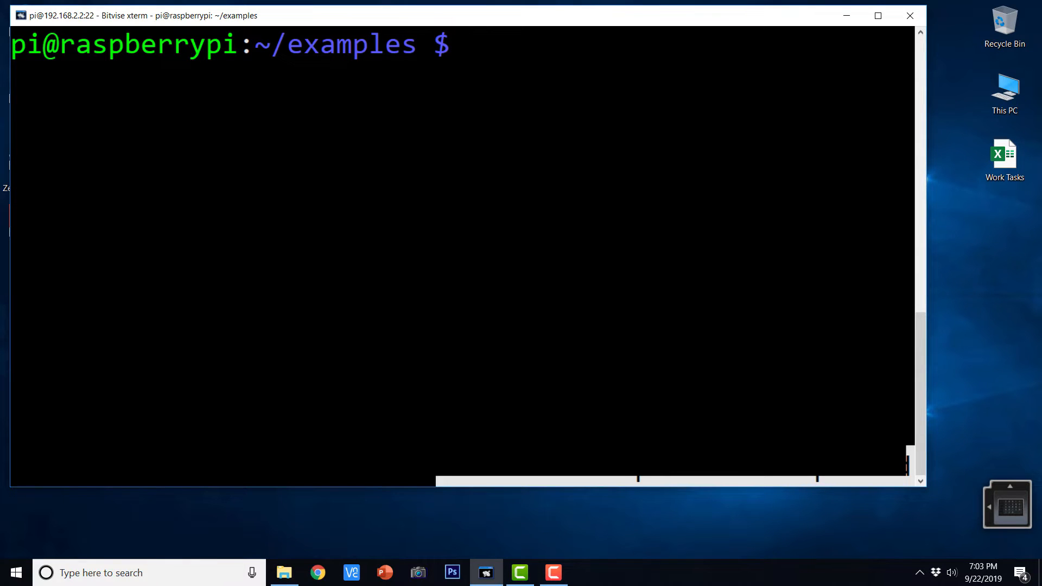
Step: List the examples folder and copy prog04.py to prog05.py, ready for editing
text(ls)
text(cp prog04.py prog05.py)
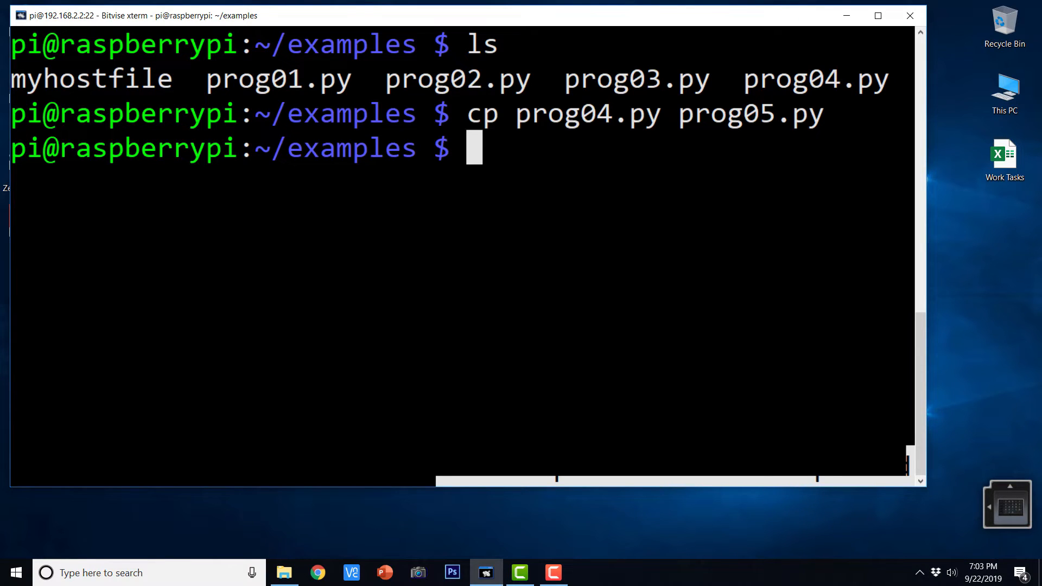
text(nano)
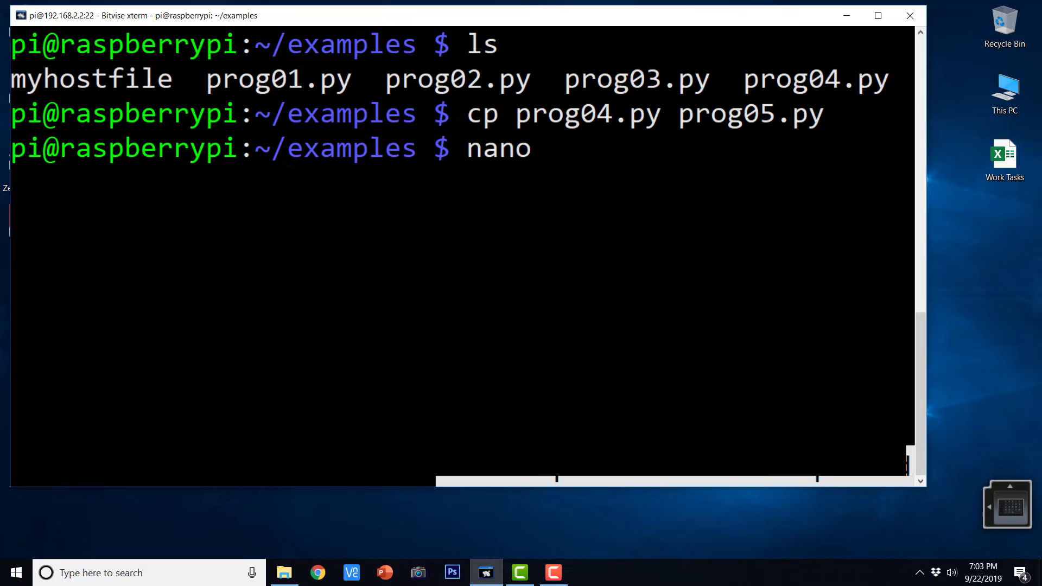
Step: Replace the 3.14 value of shared with (rank+1)*(rank+1) in prog05.py
key(ctrl+v)
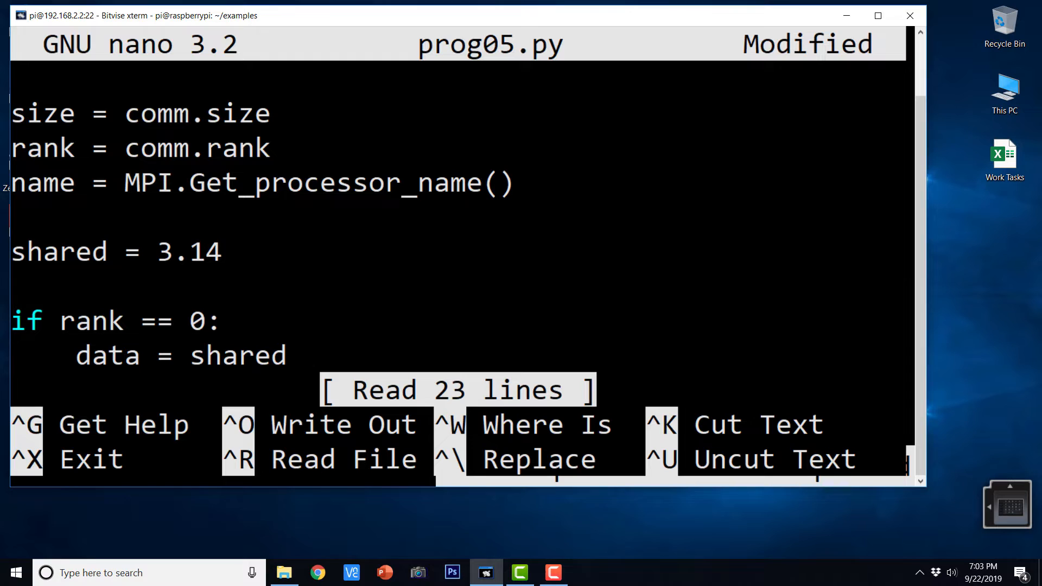
key(Backspace)
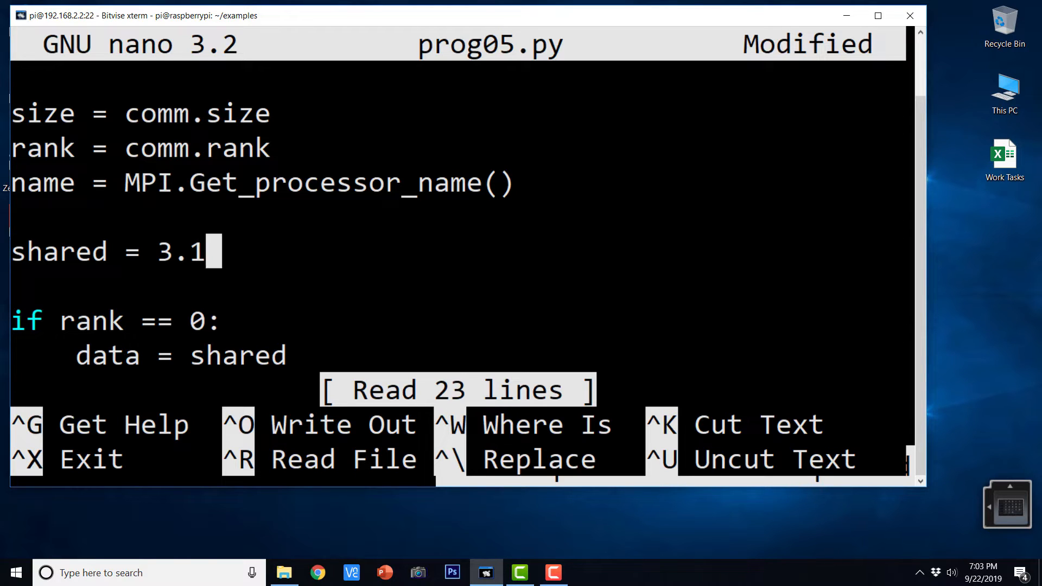
text(()
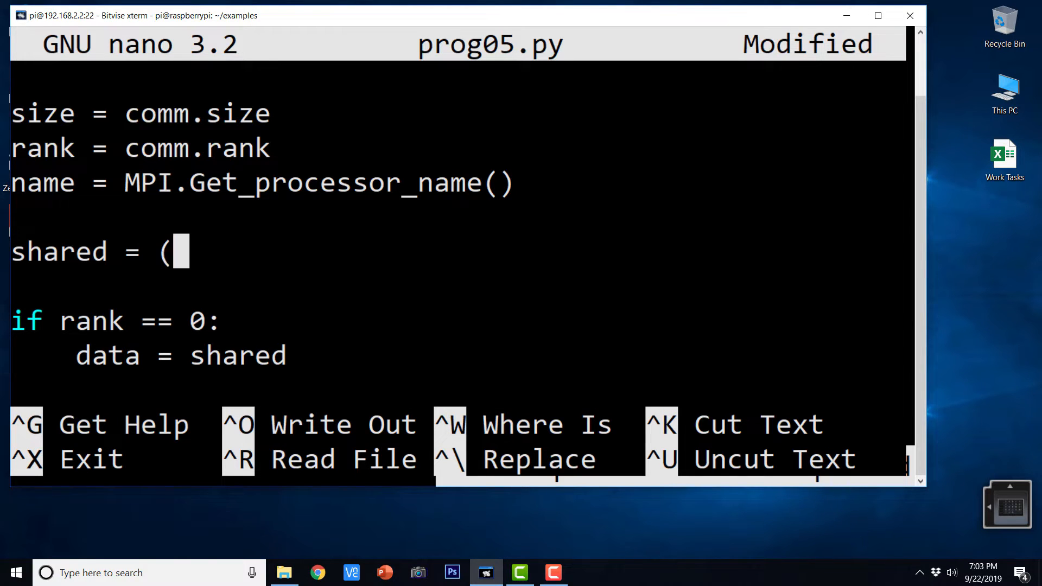
text(rank)
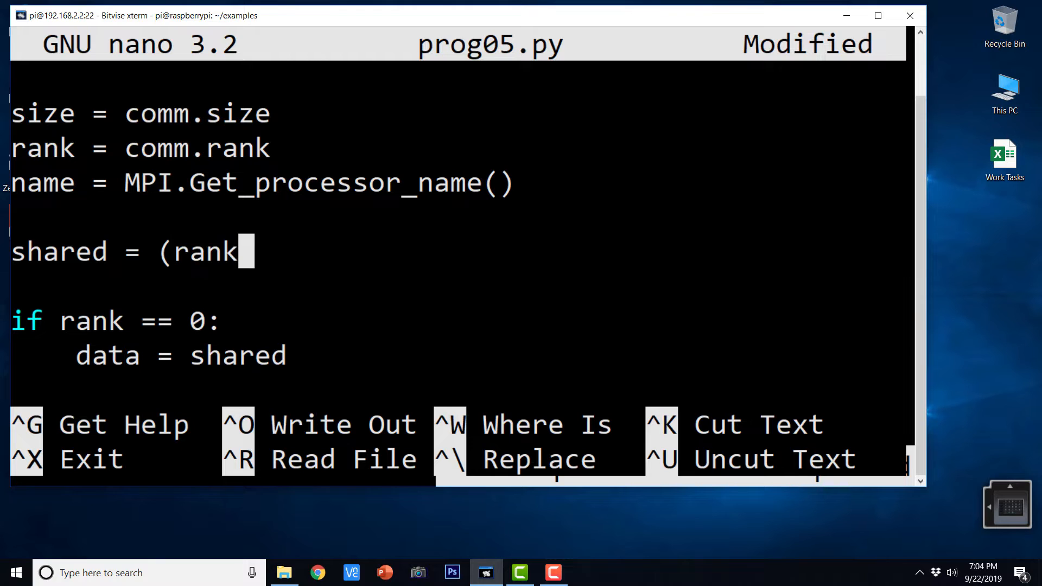
text(+1)
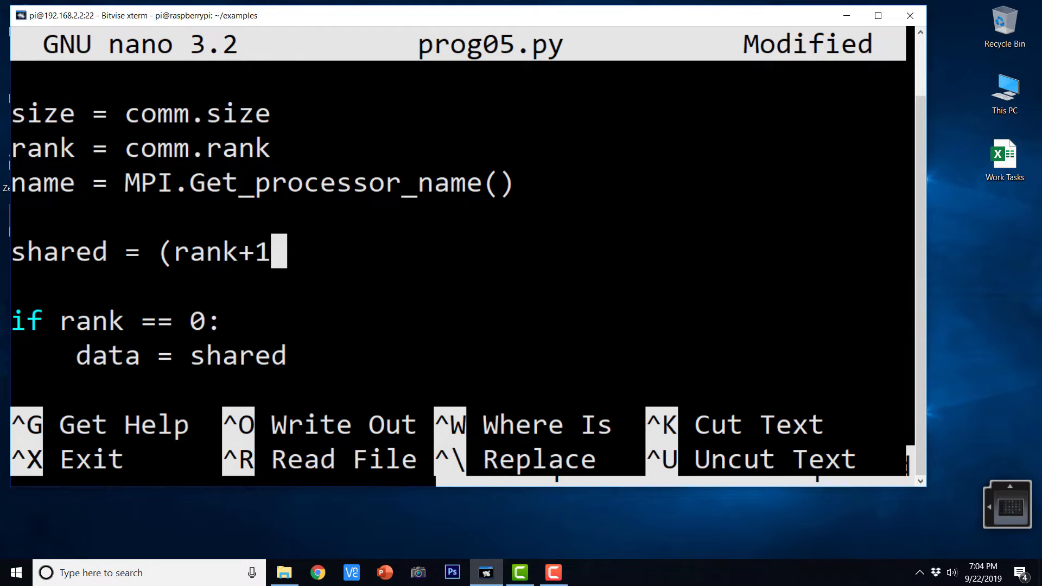
text()*)
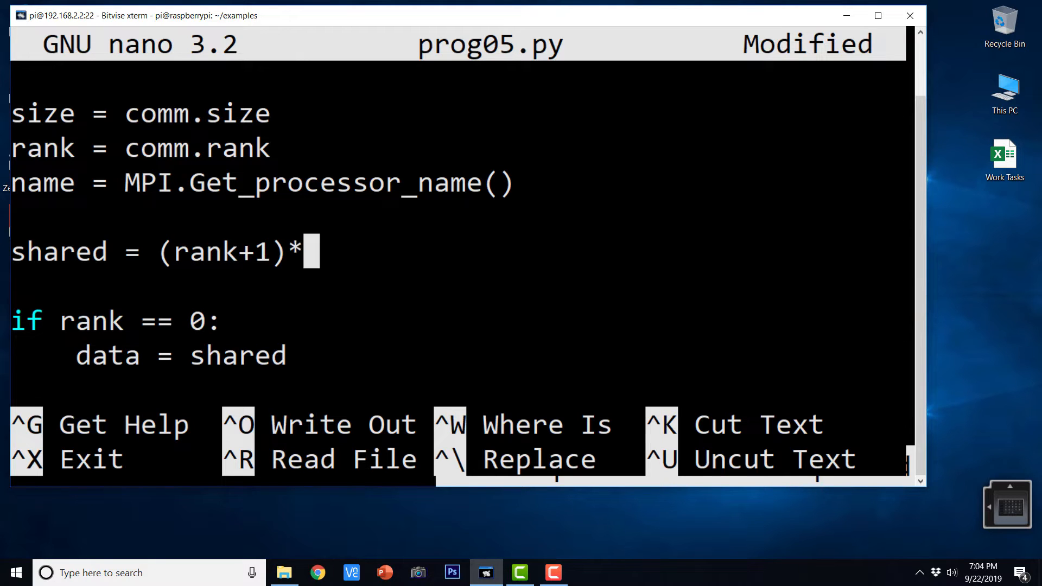
text((ran)
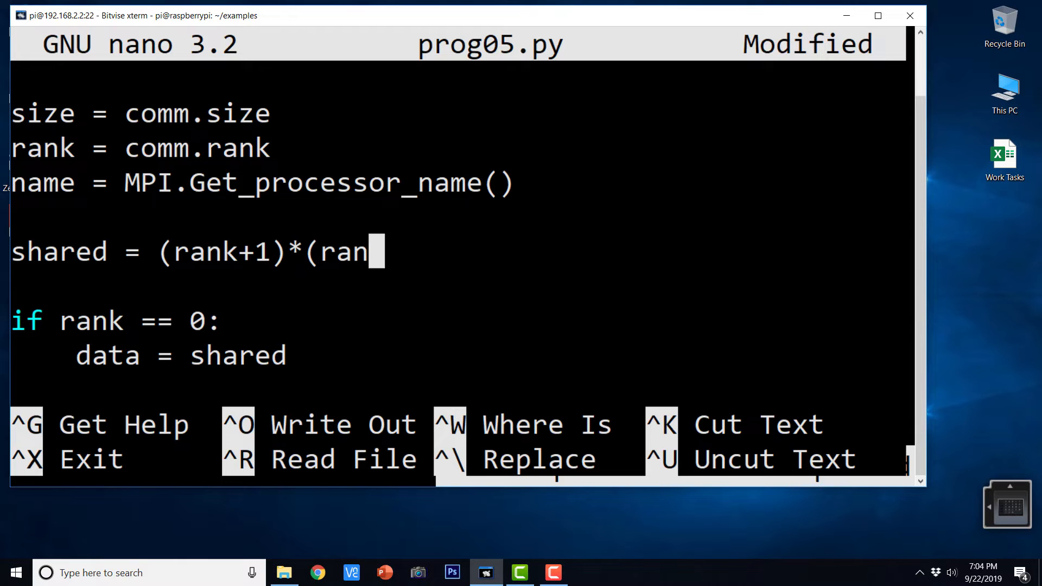
text(k+1)
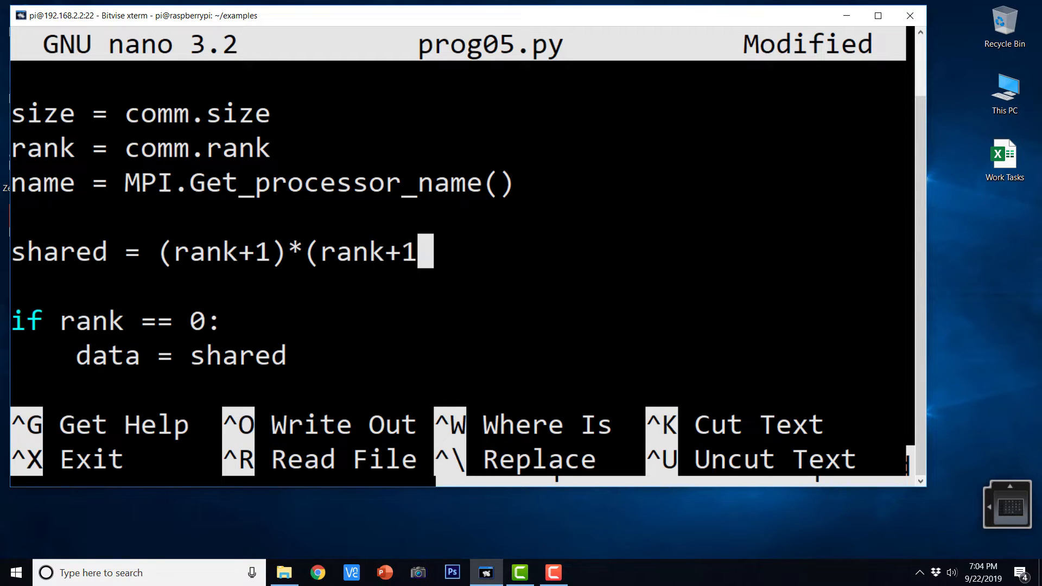
text())
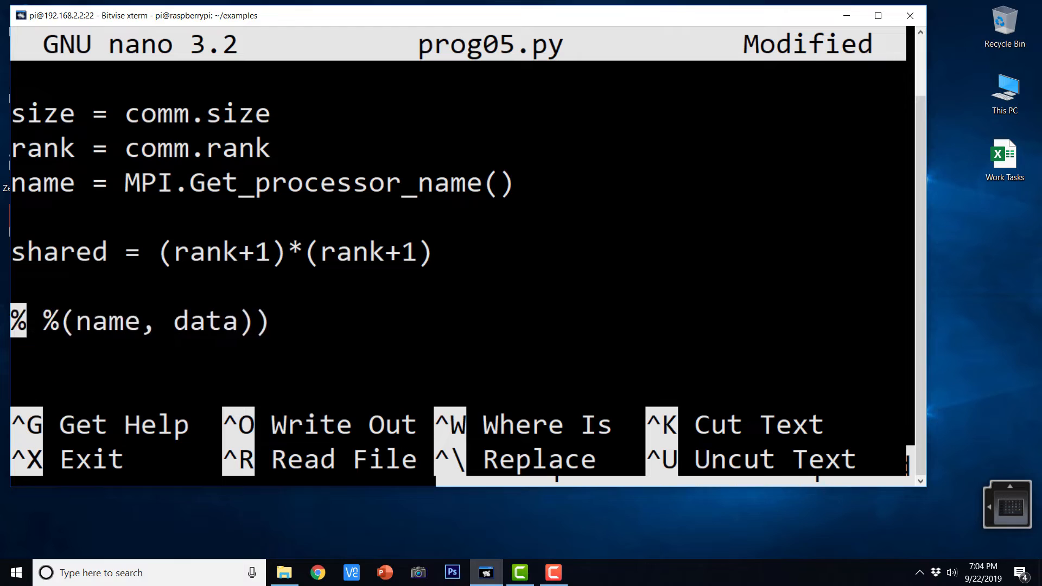
Step: Remove the leftover block line and add comm.send(shared, dest=(rank+1) % size)
key(ctrl+k)
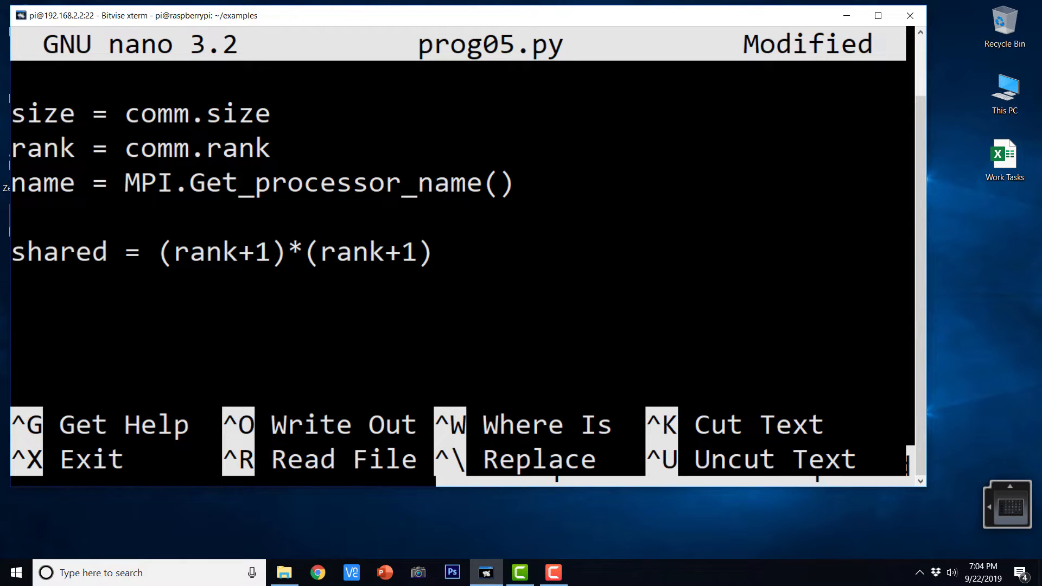
text(comm.s)
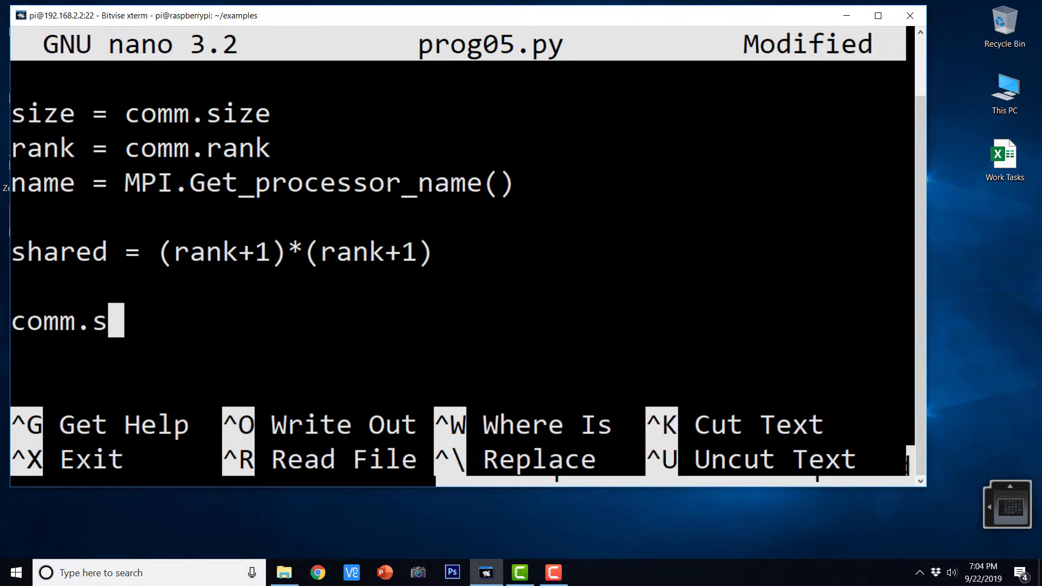
text(end()
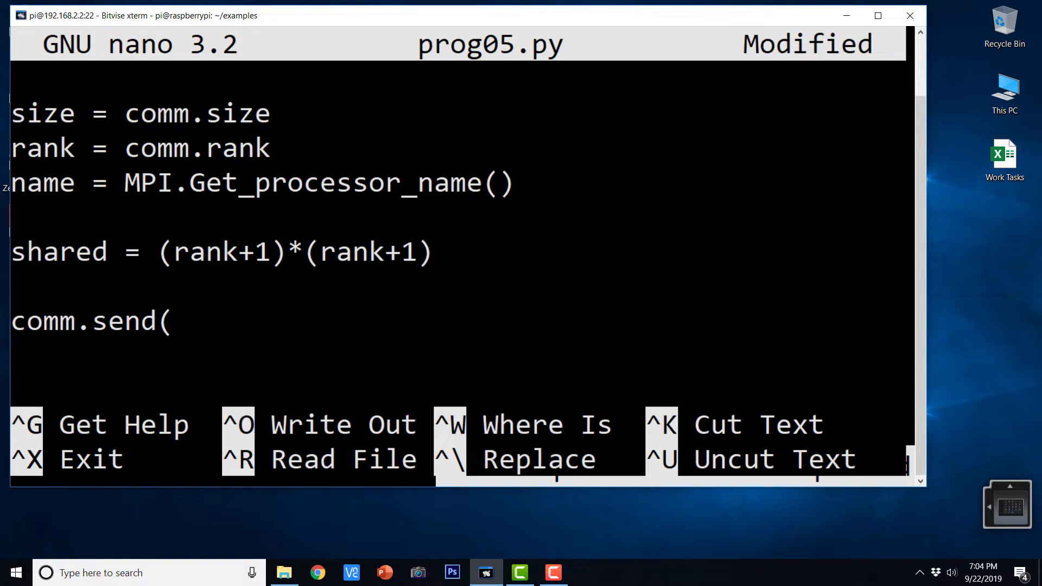
text(share)
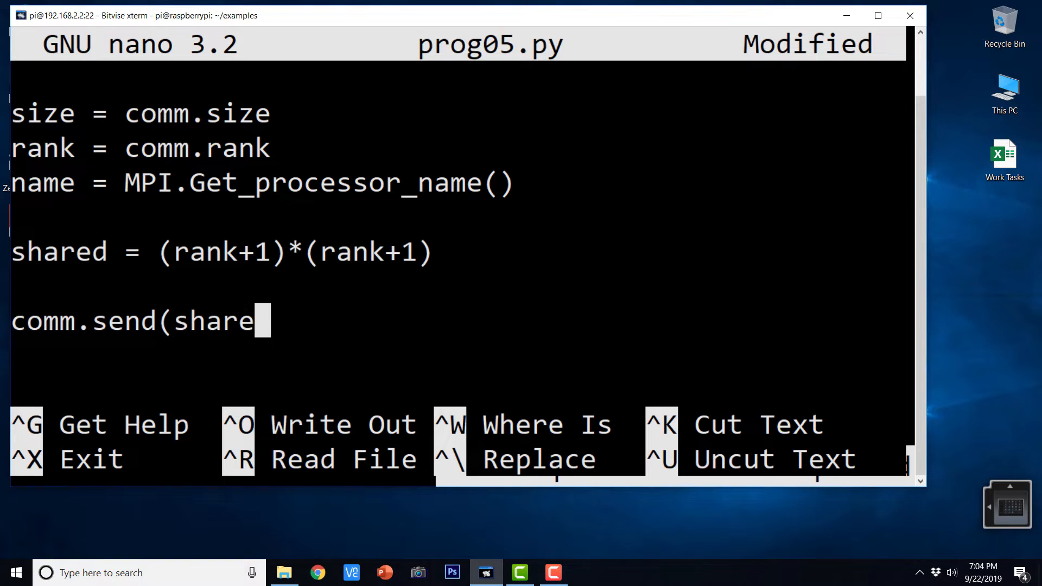
text(d)
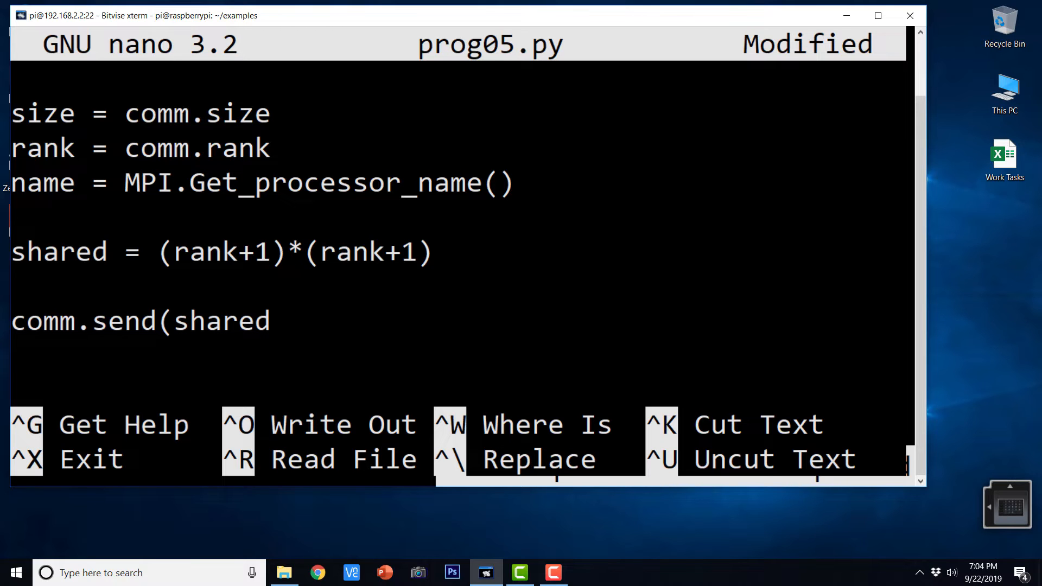
text(, dest)
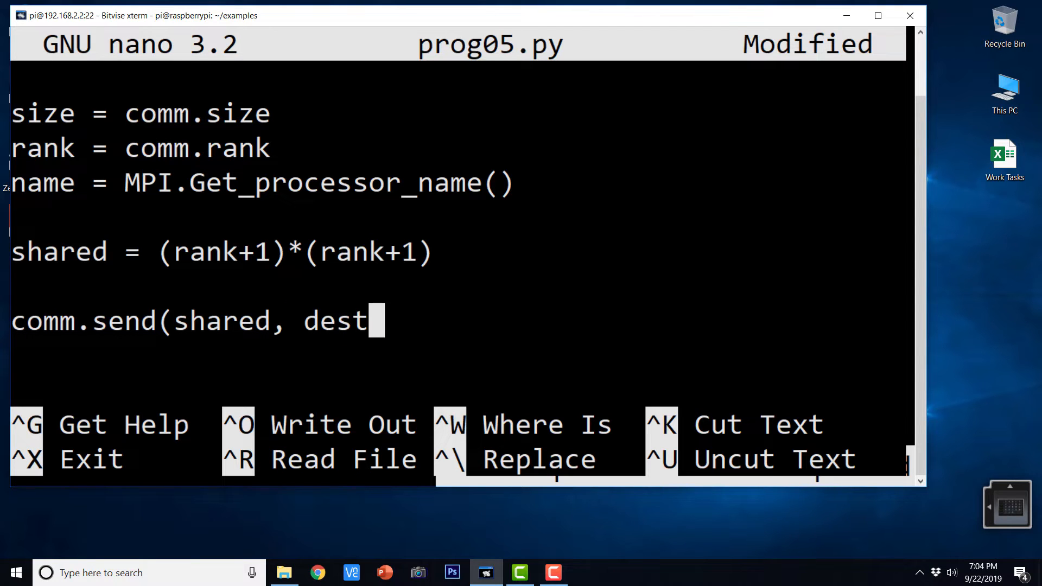
text(=)
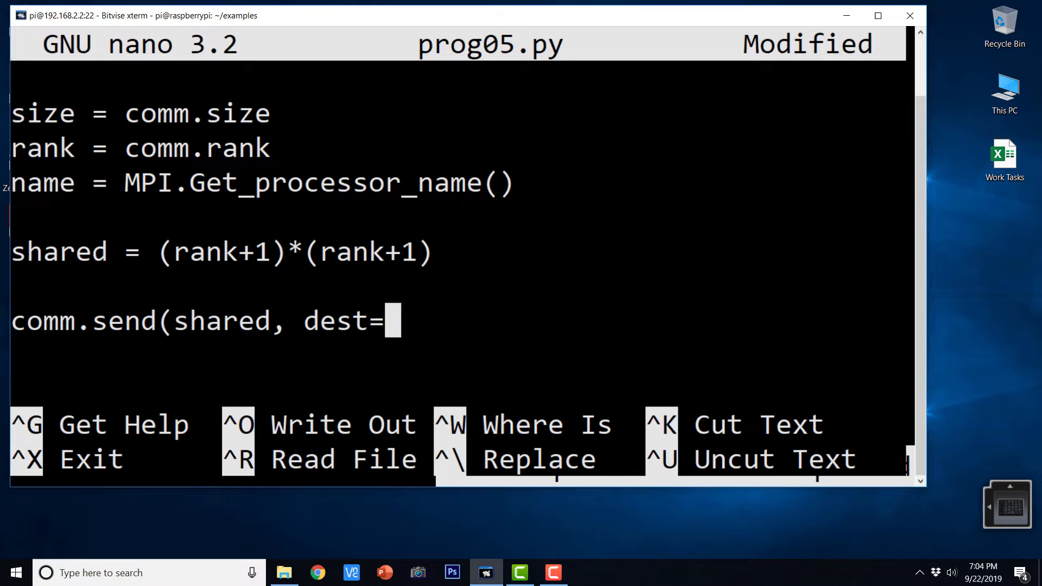
text((rank+)
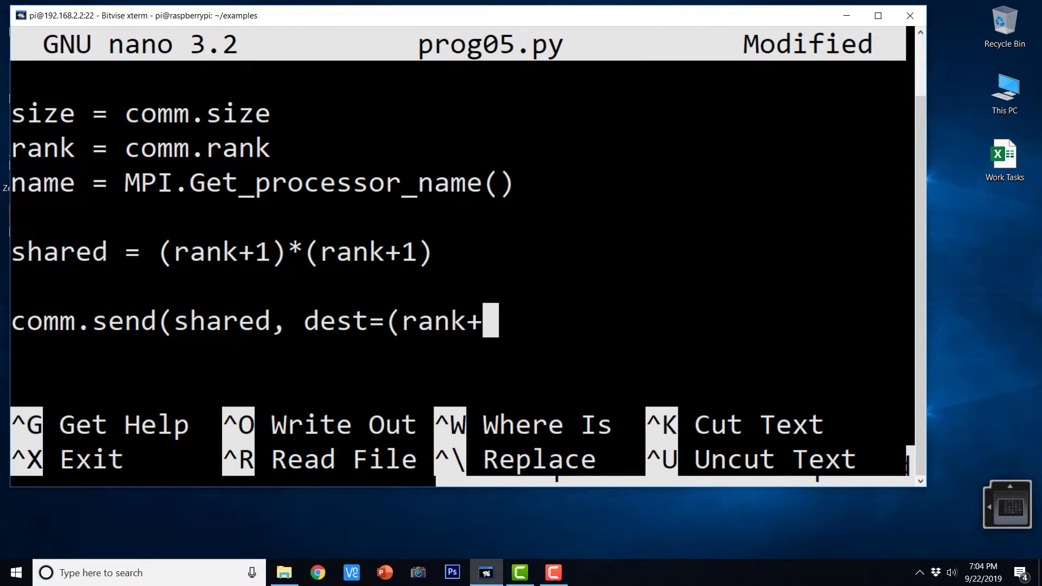
text(1)
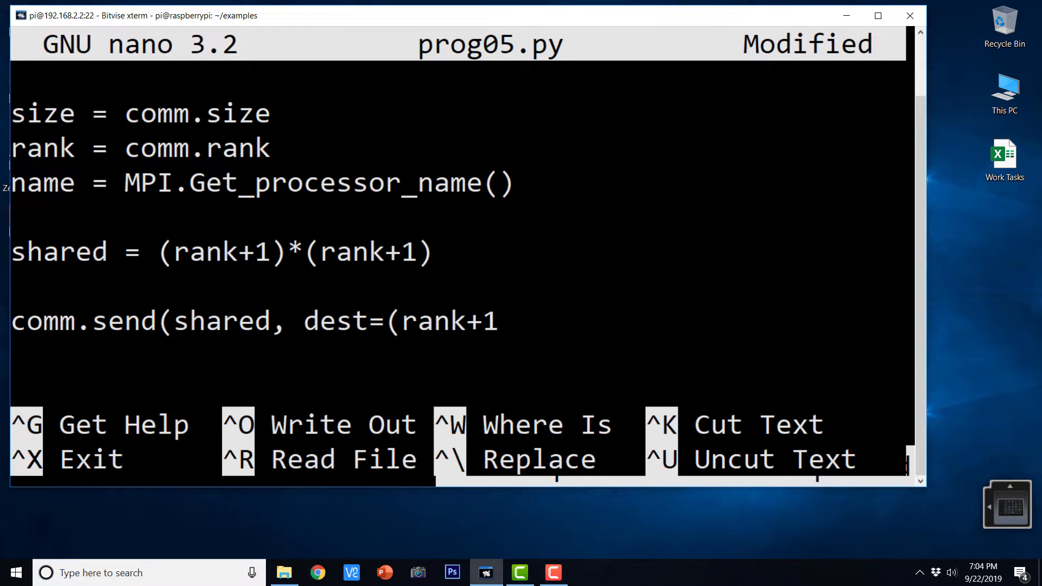
text(%)
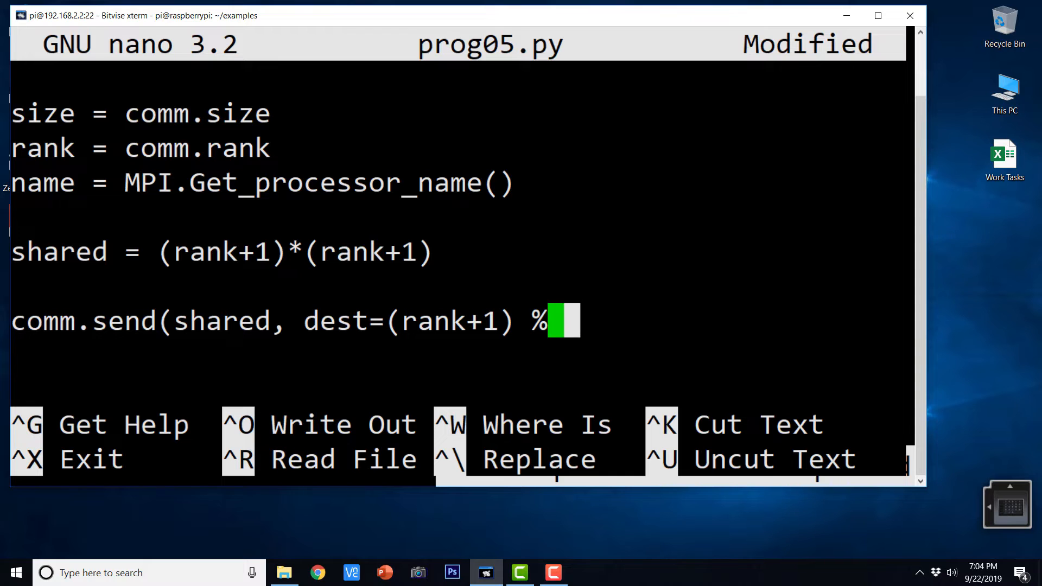
text(size))
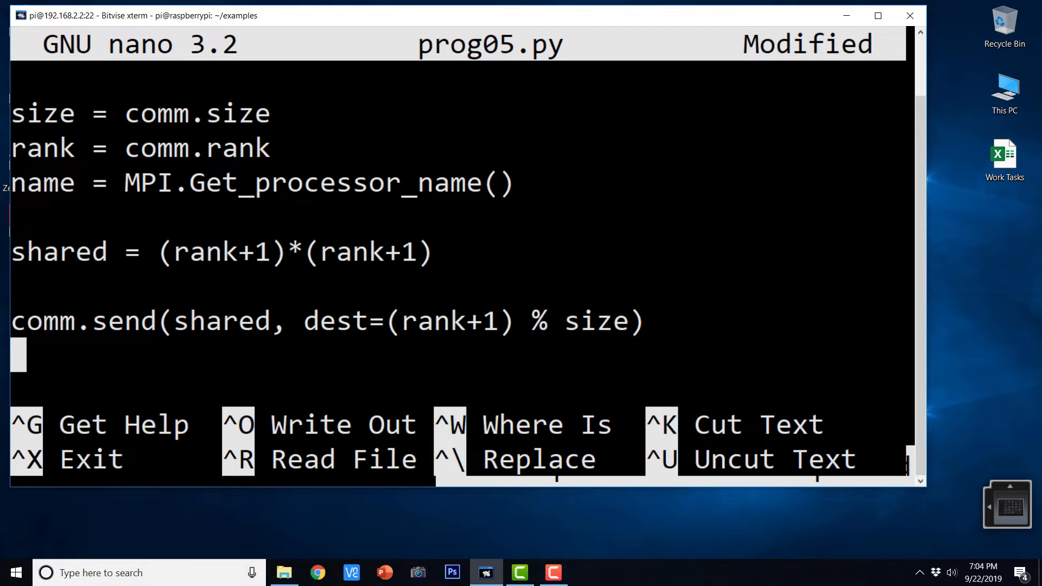
Step: Add the receive line data = comm.recv(source(rank-1) % size)
text(data =)
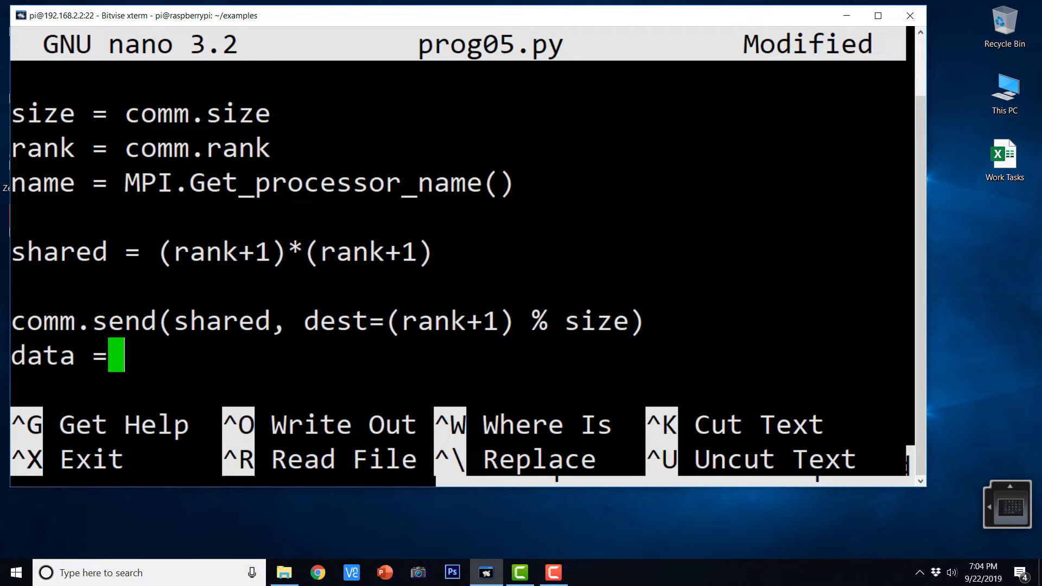
text(comm.)
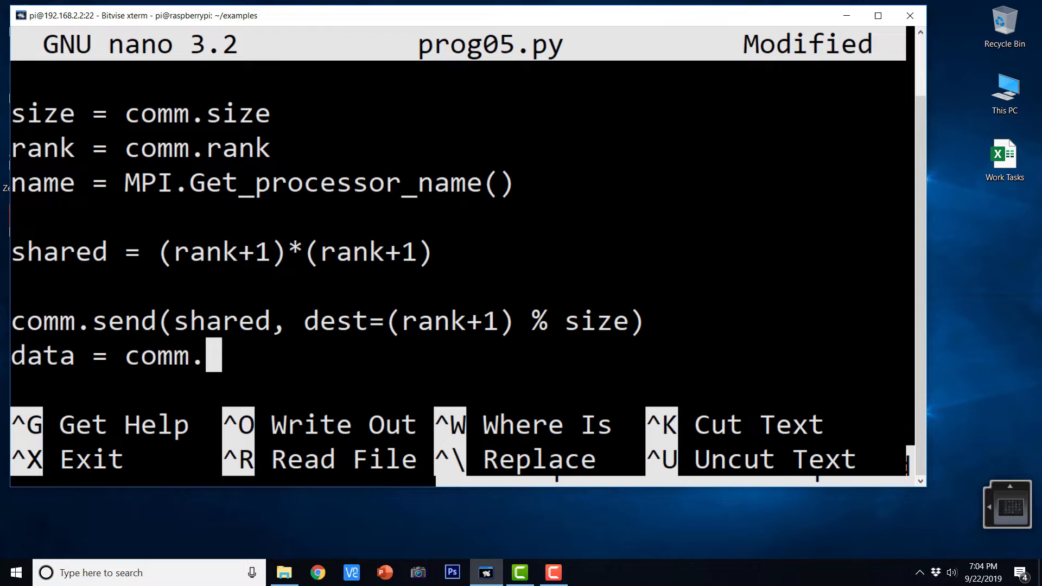
text(recv()
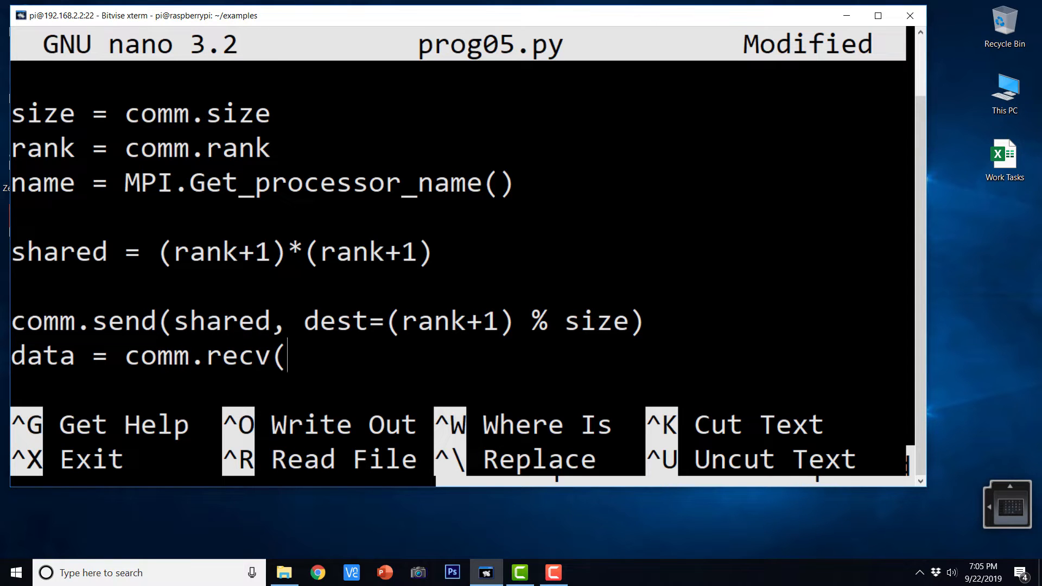
text(source)
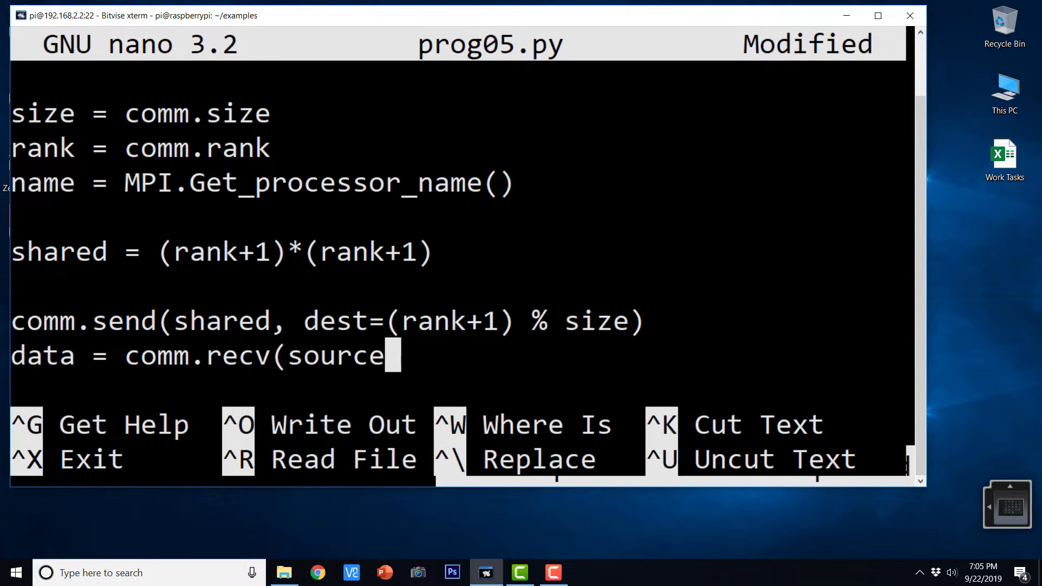
text((r)
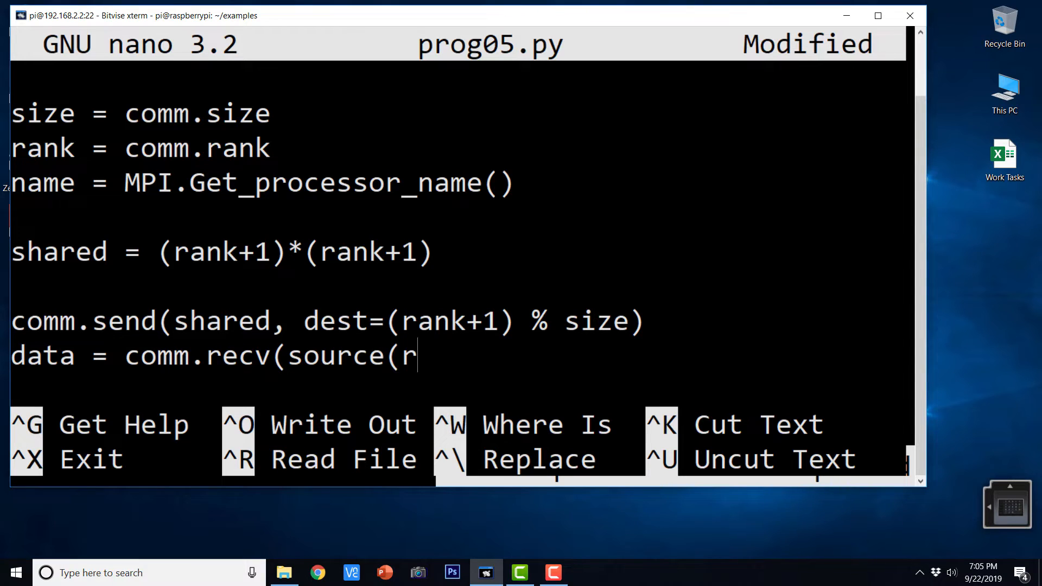
text(ank-1) % s)
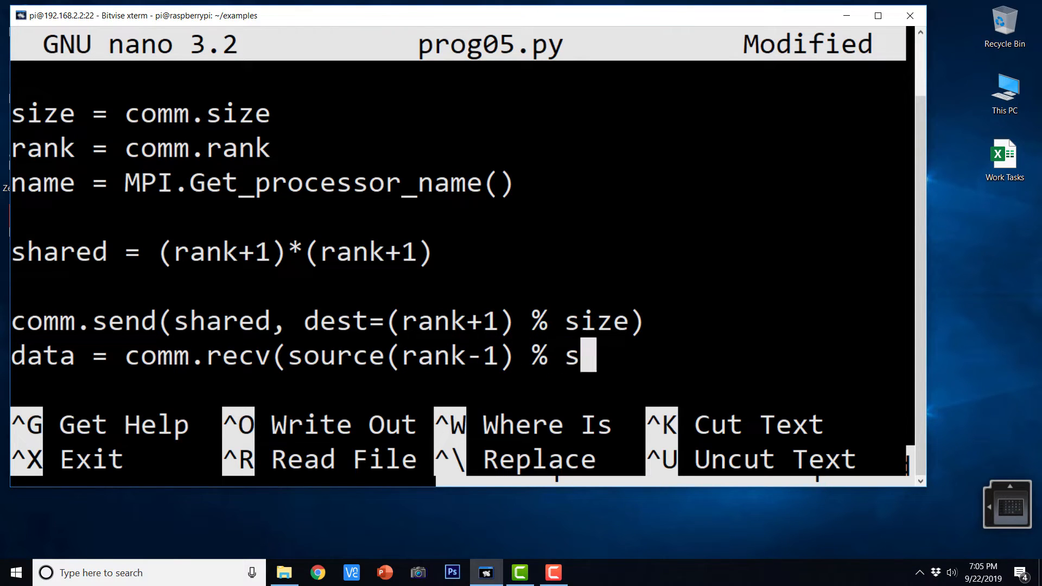
text(ize))
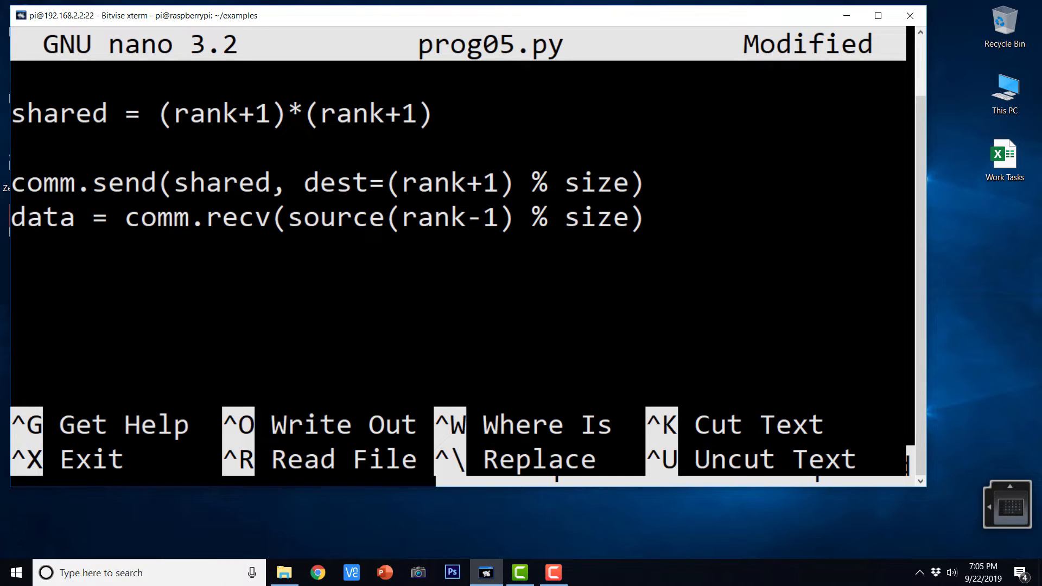
Step: Write the output line sys.stdout.write("Rank: %d\n" % rank
text(sys)
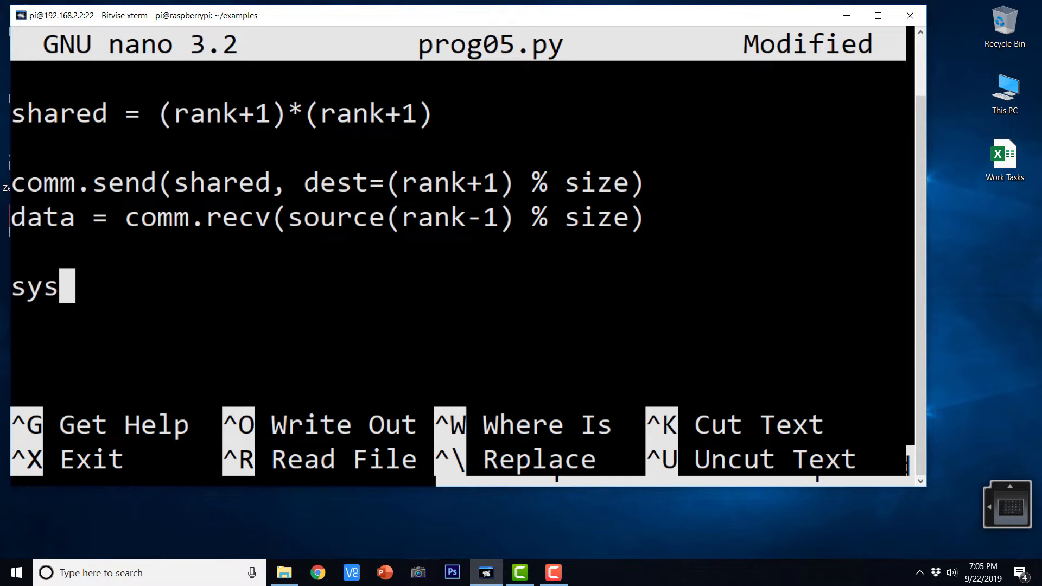
text(.)
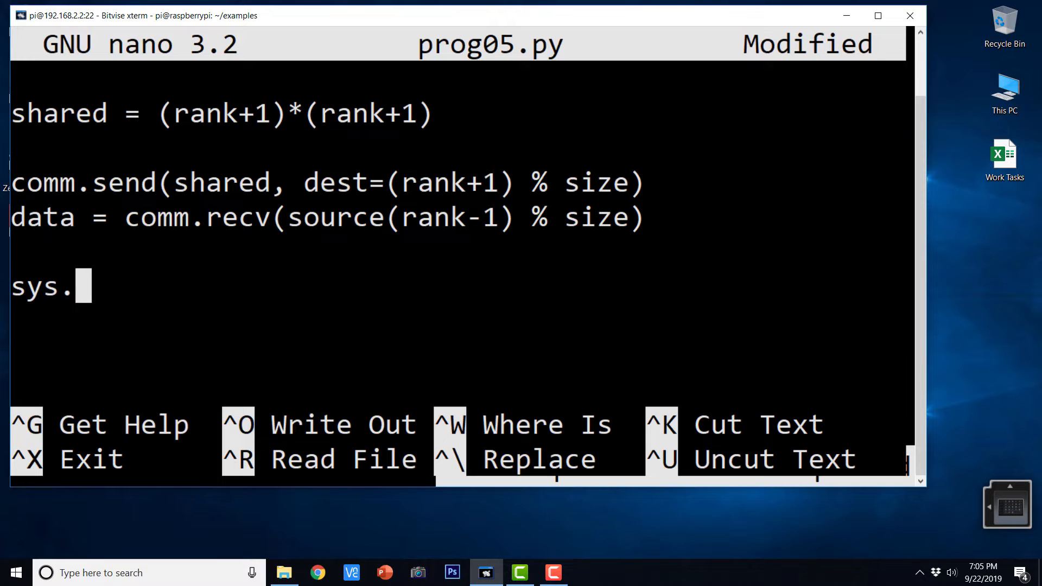
text(stdout)
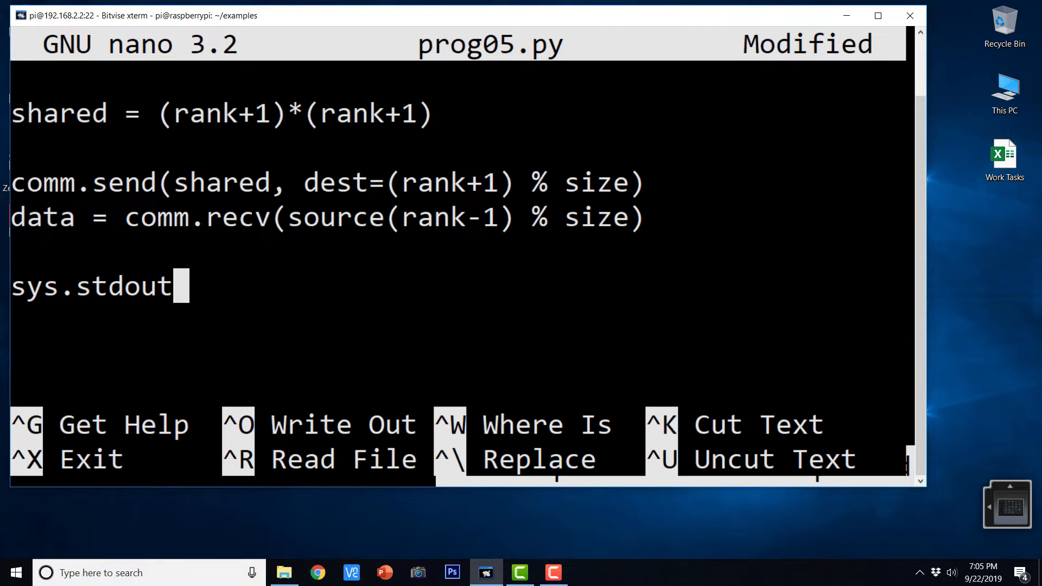
text(.w)
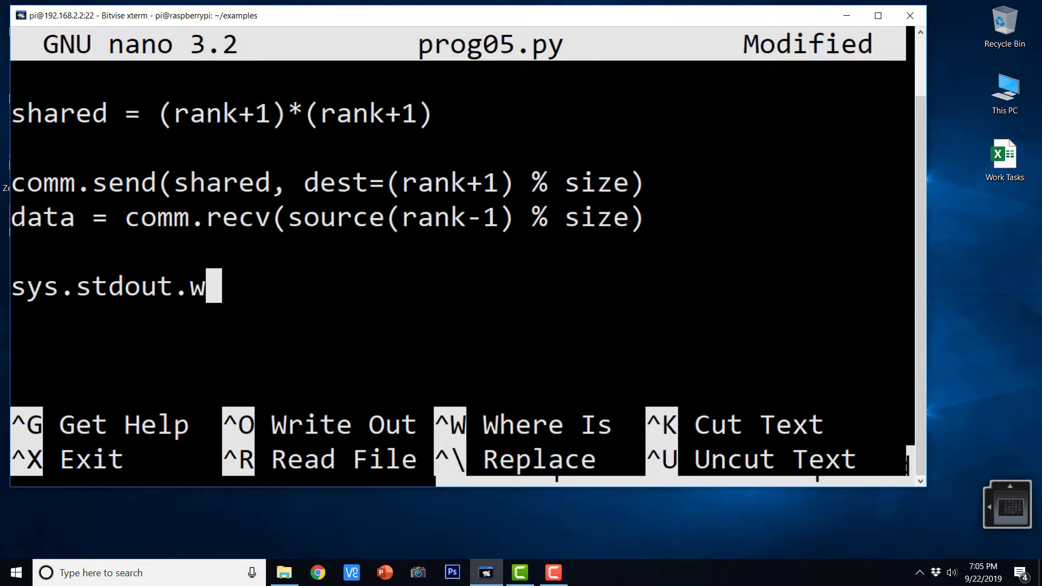
text(rite()
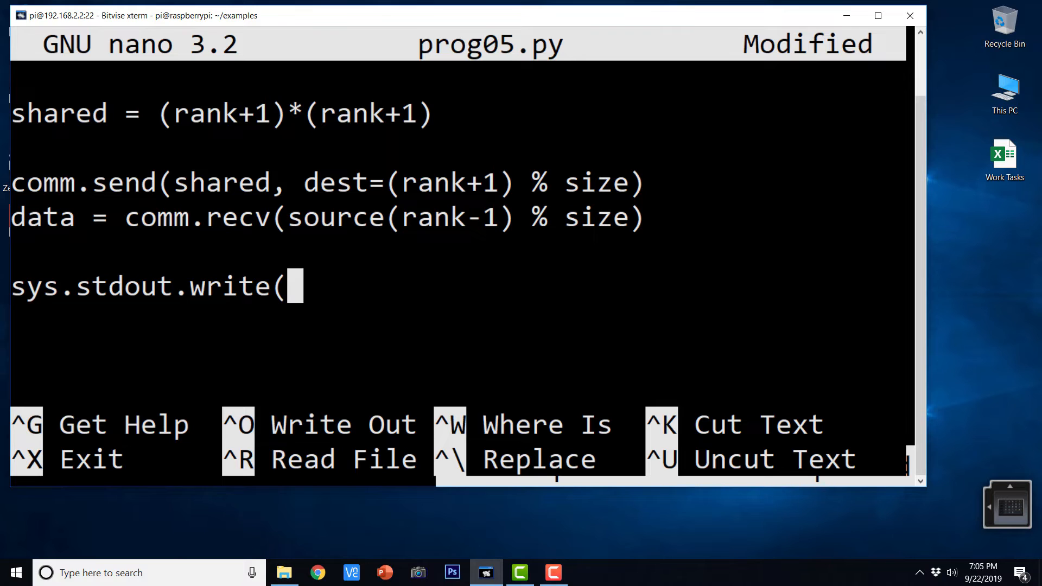
text("Rank)
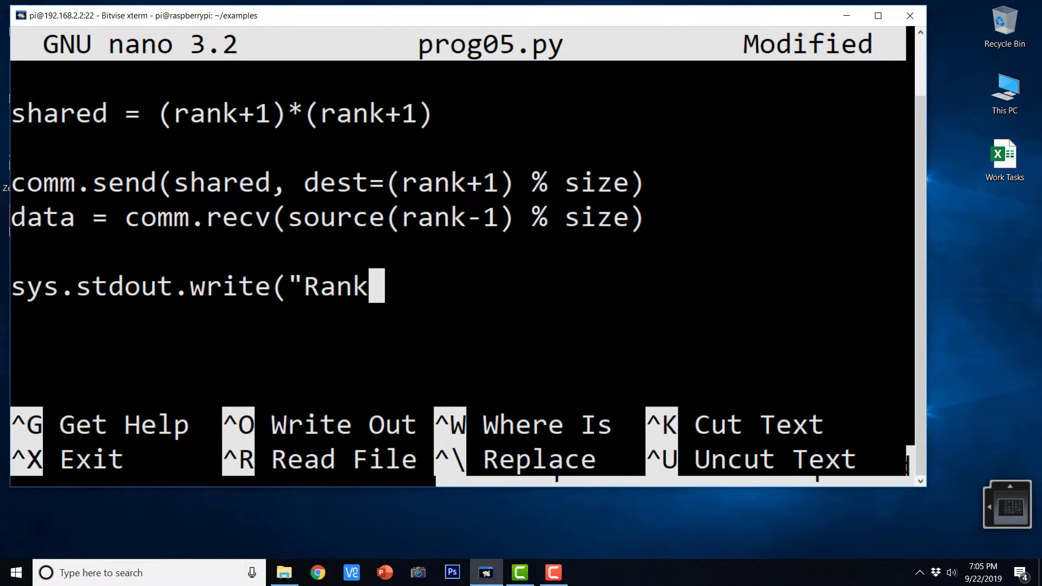
text(:)
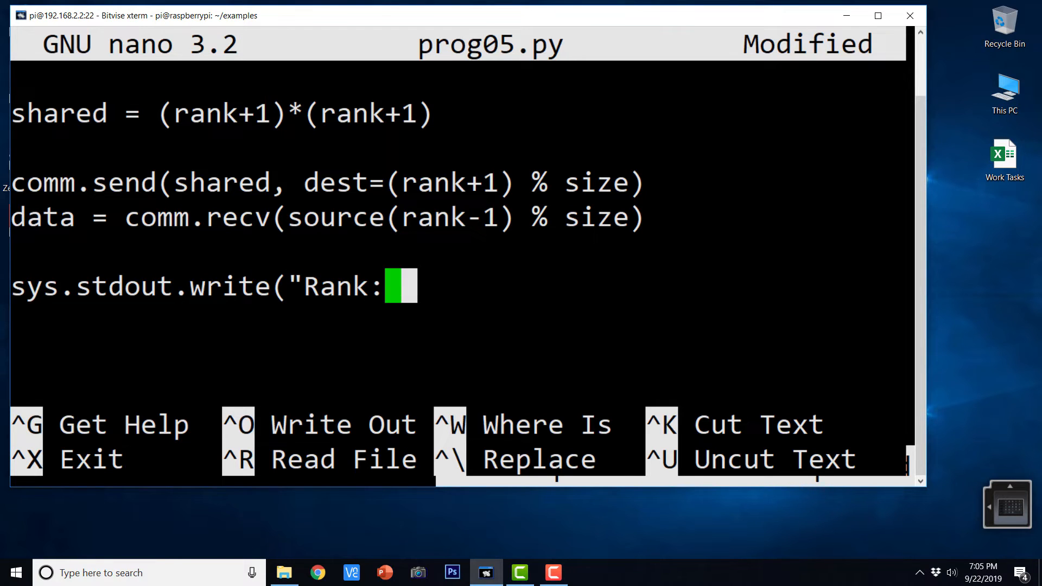
text(%d")
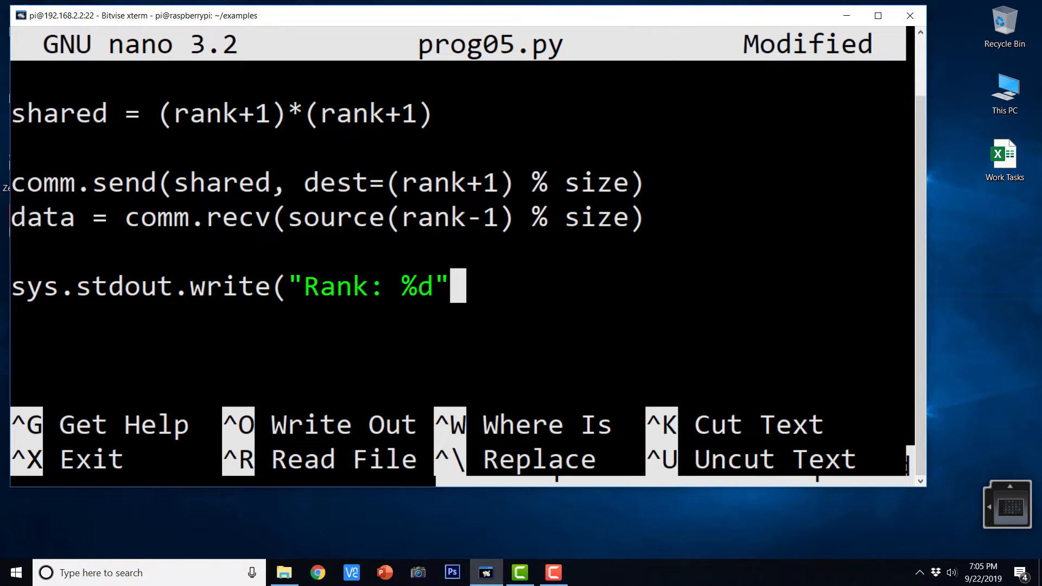
text(\n)
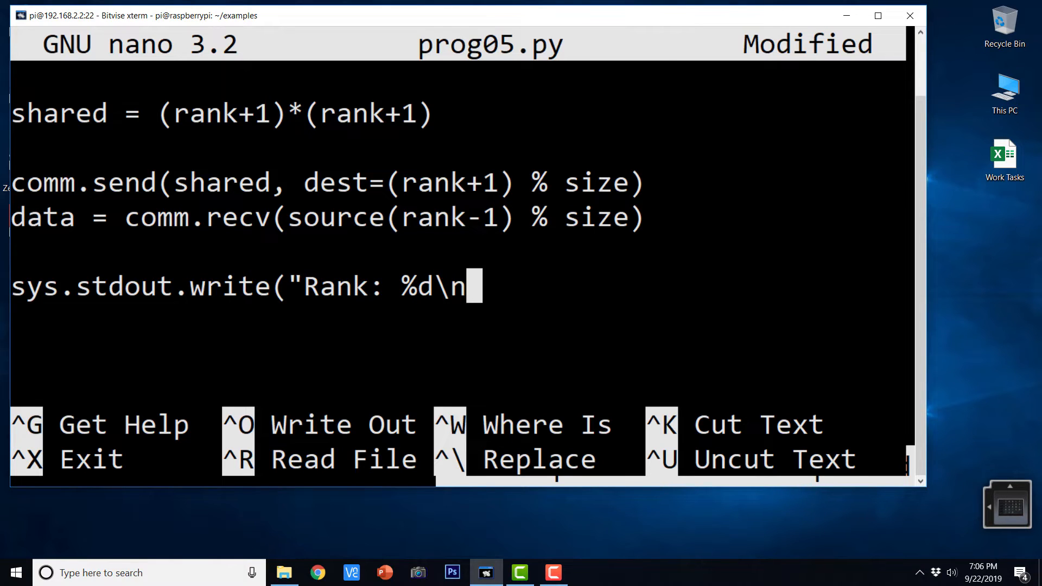
text(")
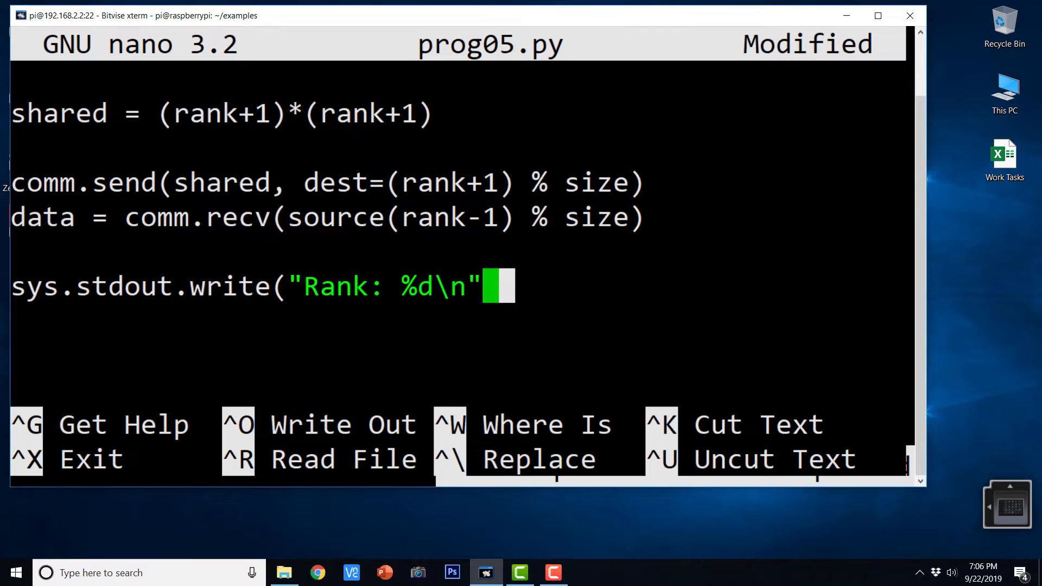
text(% rank)
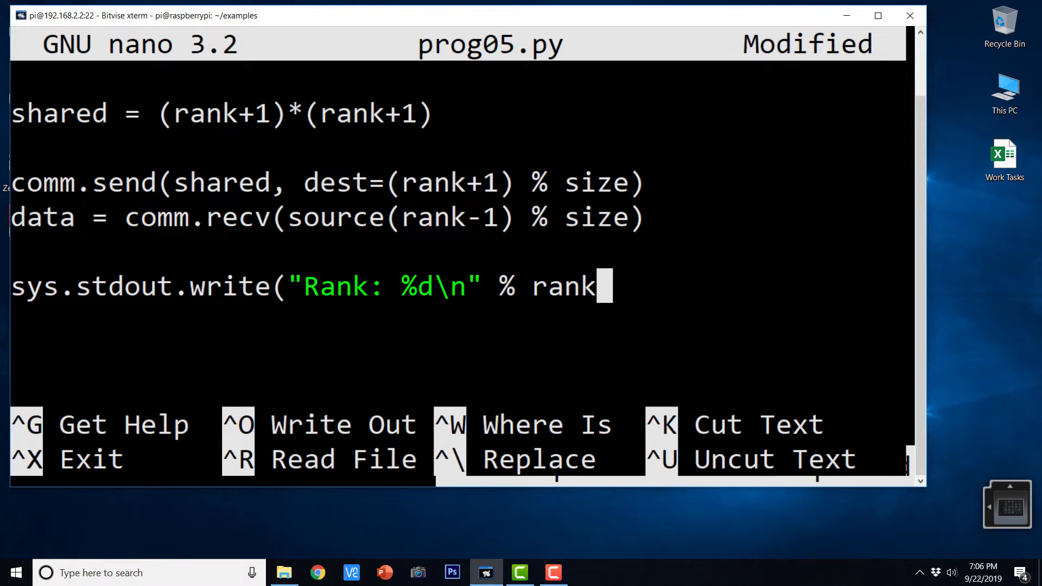
Step: Start a second output line sys.stdout.write("Data %d came from rank: %d\n"
text())
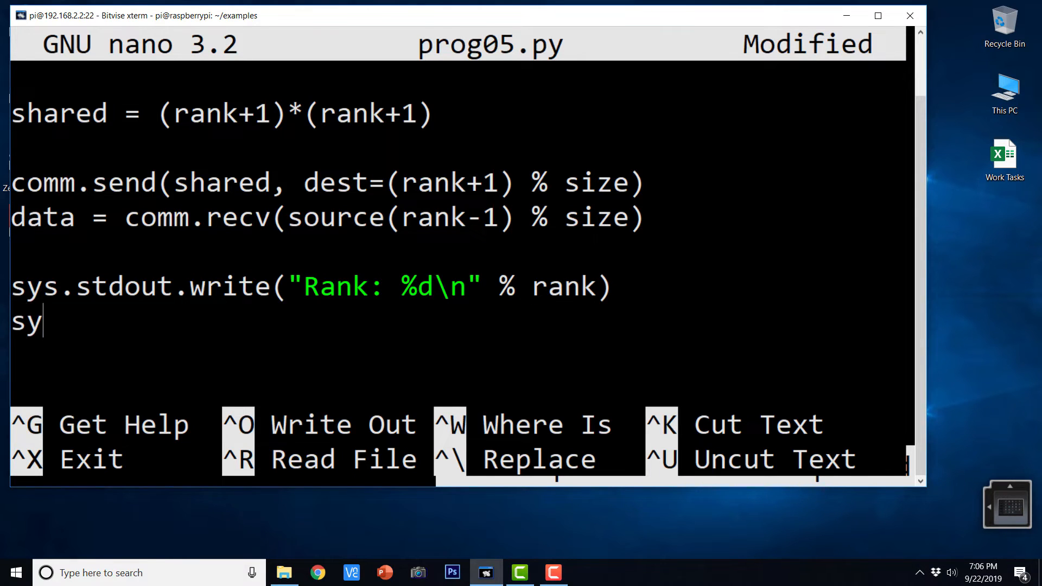
text(.std)
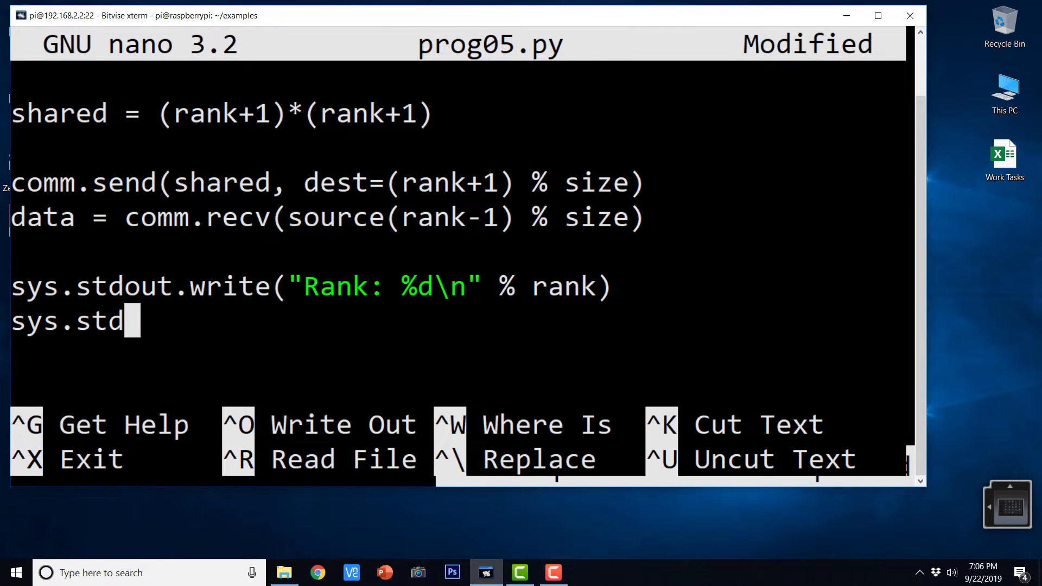
text(out.w)
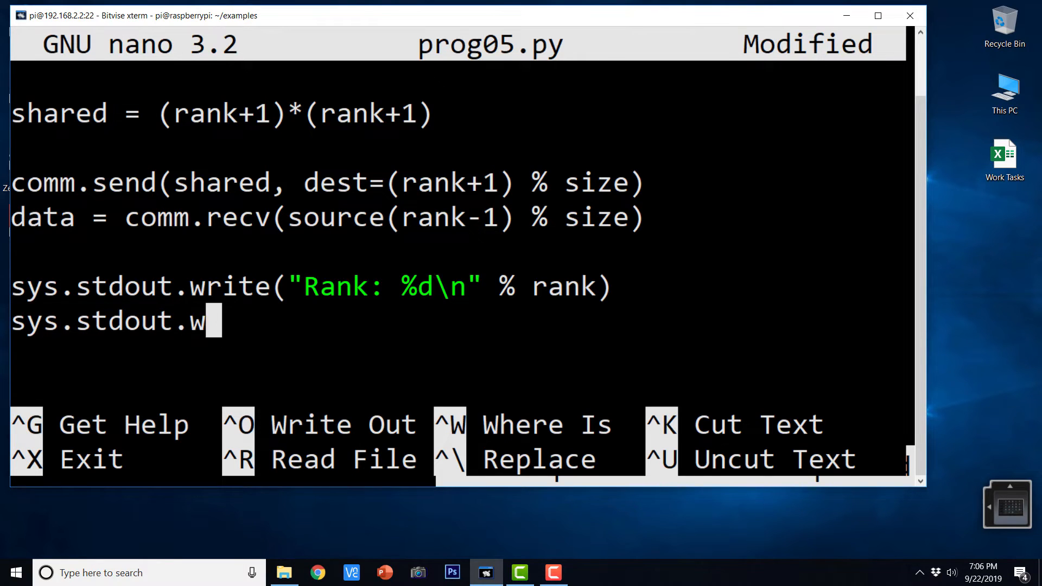
text(rite(")
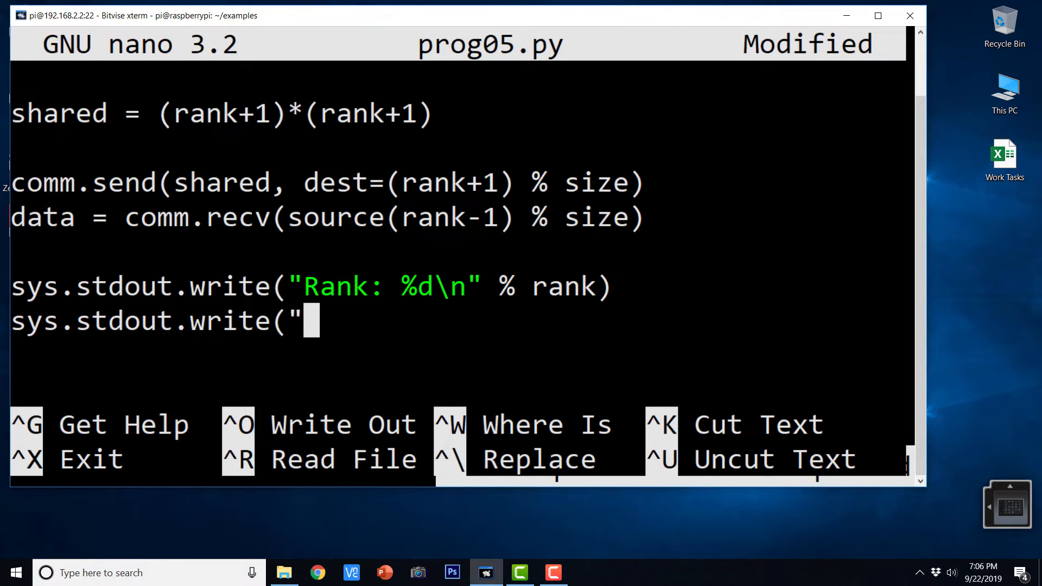
text(Data %d)
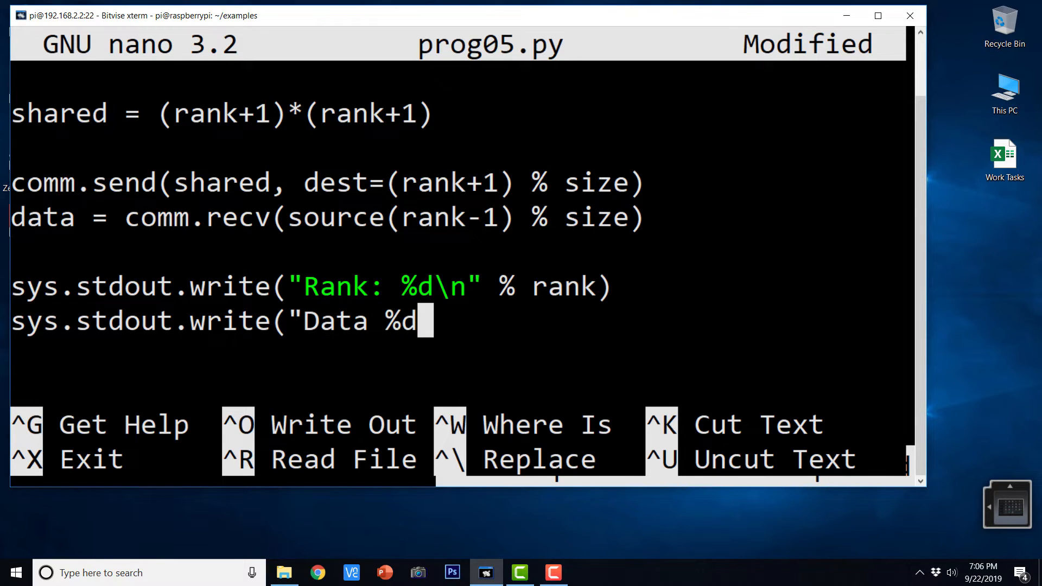
text(came fro)
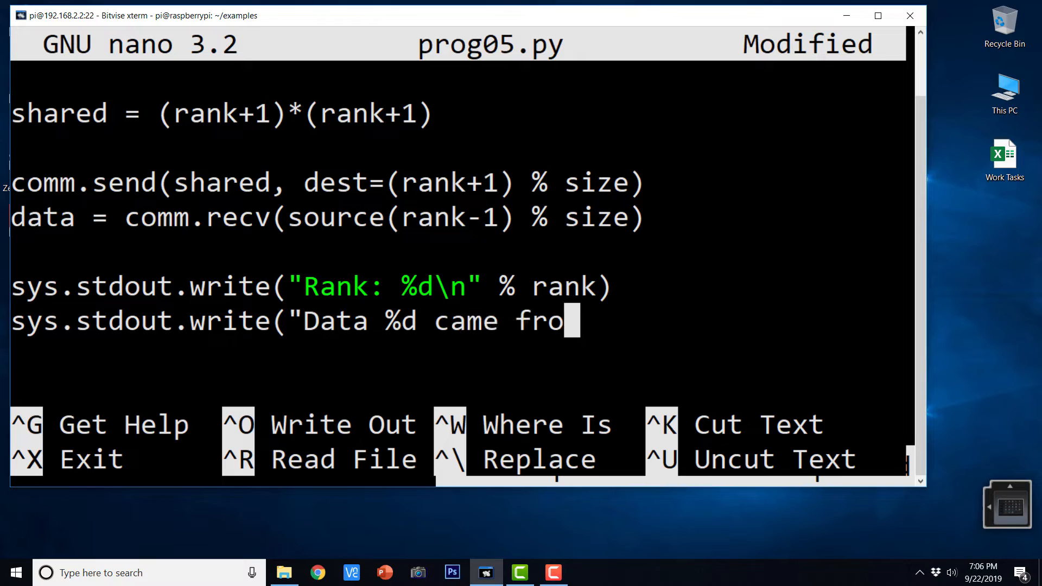
text(m rank)
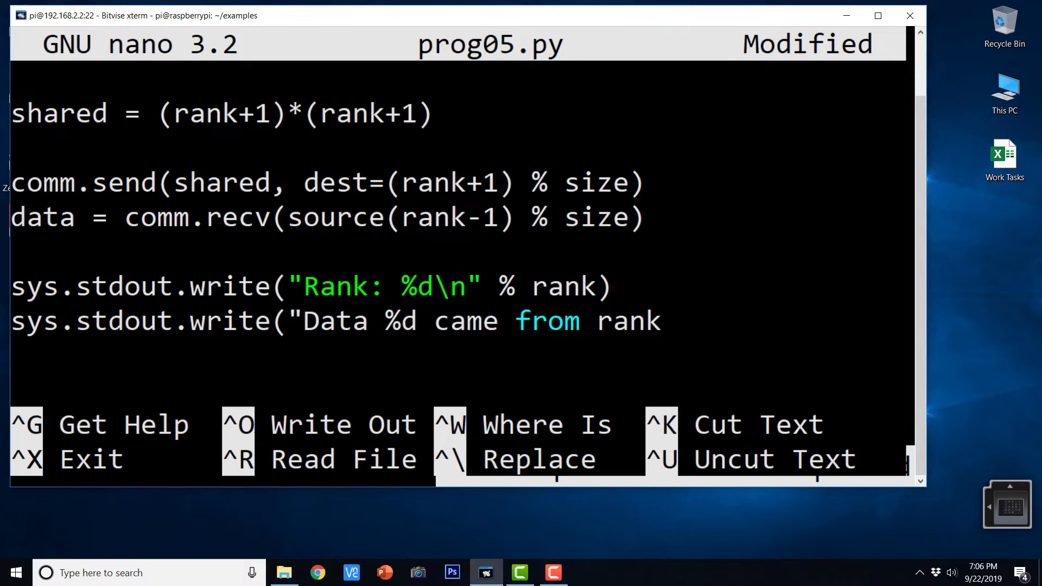
text(:)
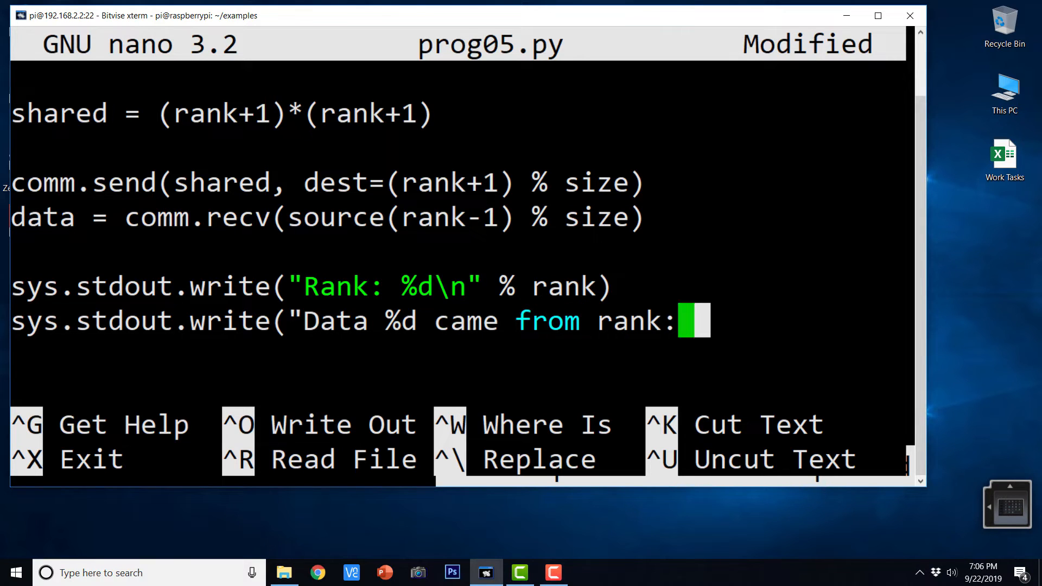
text(%d)
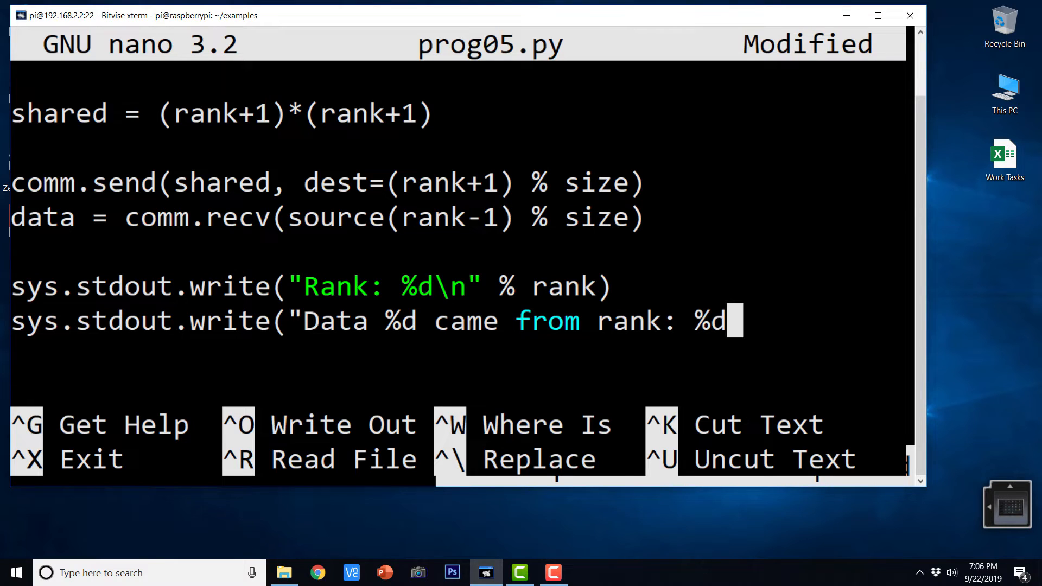
text(\n)
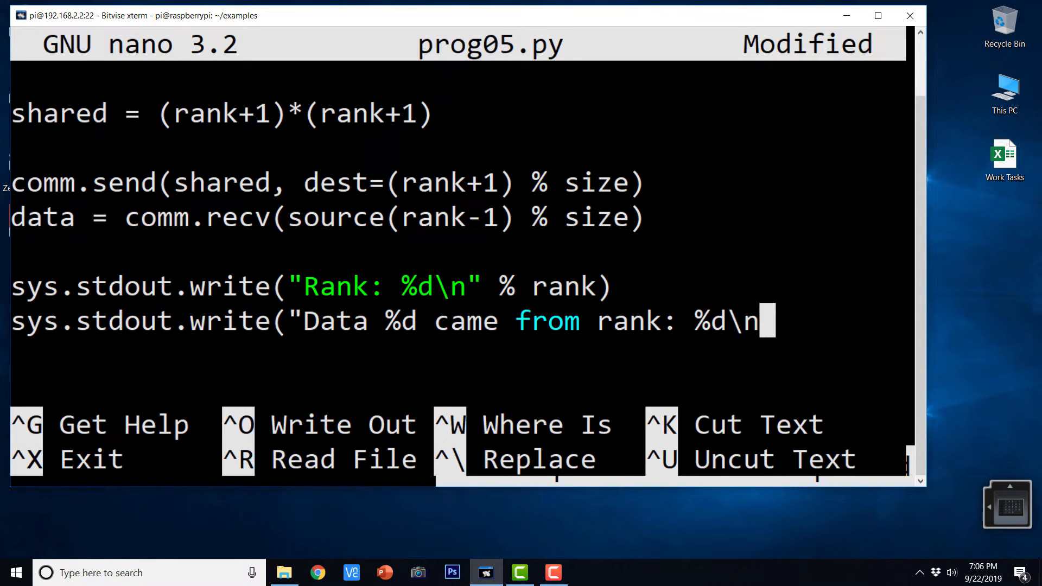
text(")
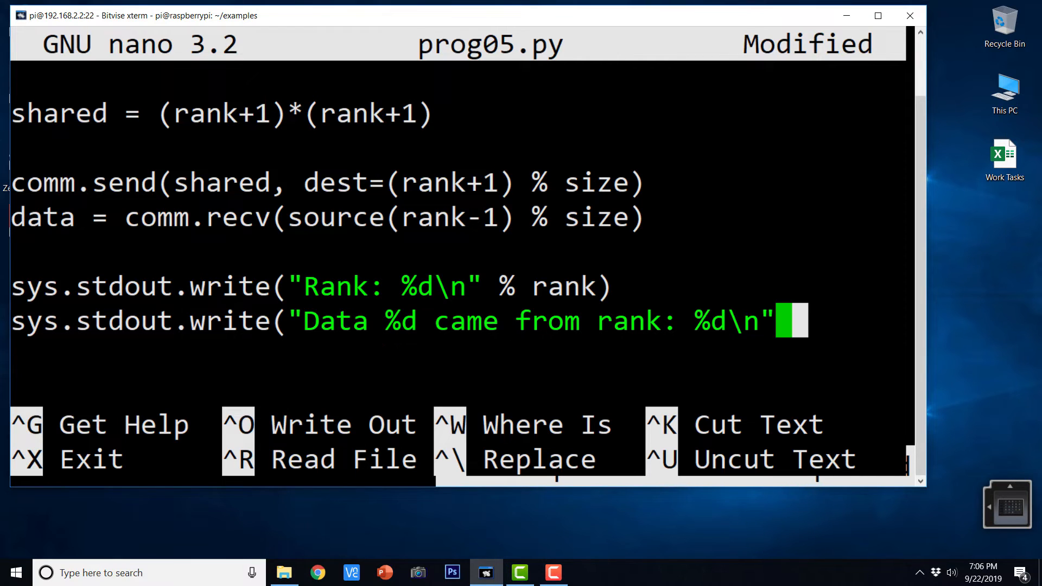
Step: Format the second line with % (data, (rank-1) % size)
text(%)
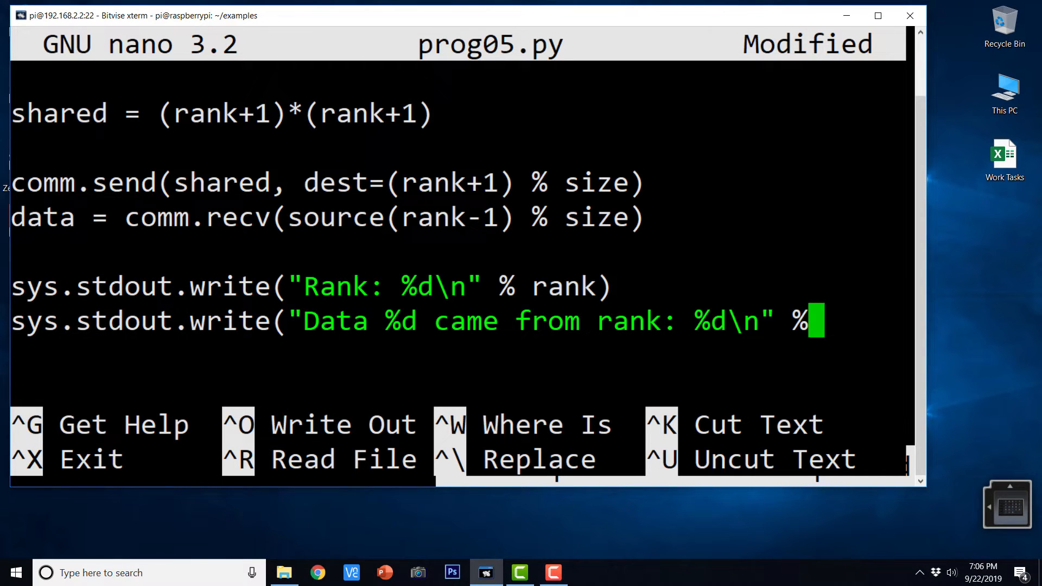
text((data)
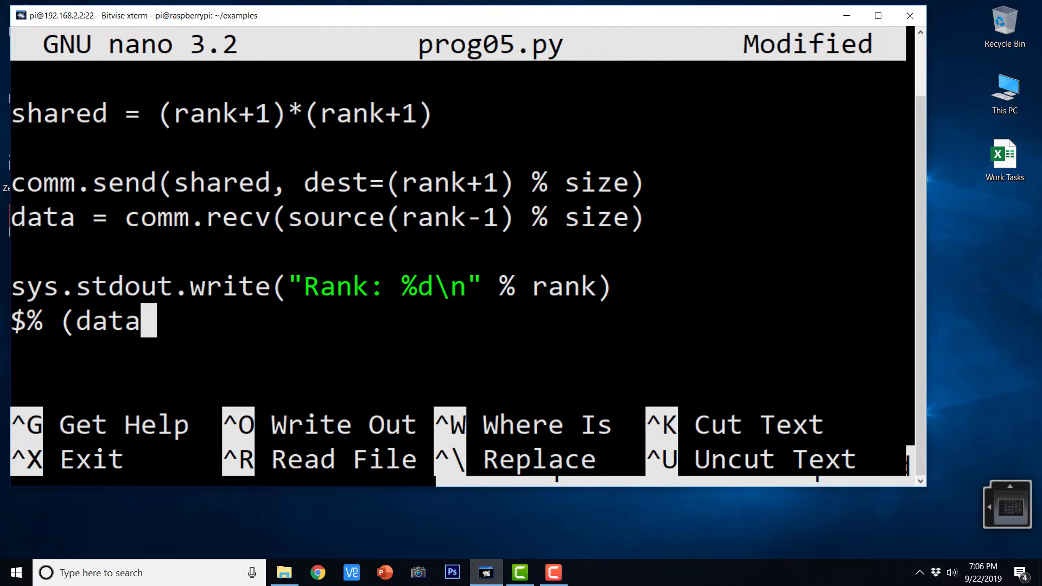
text(,)
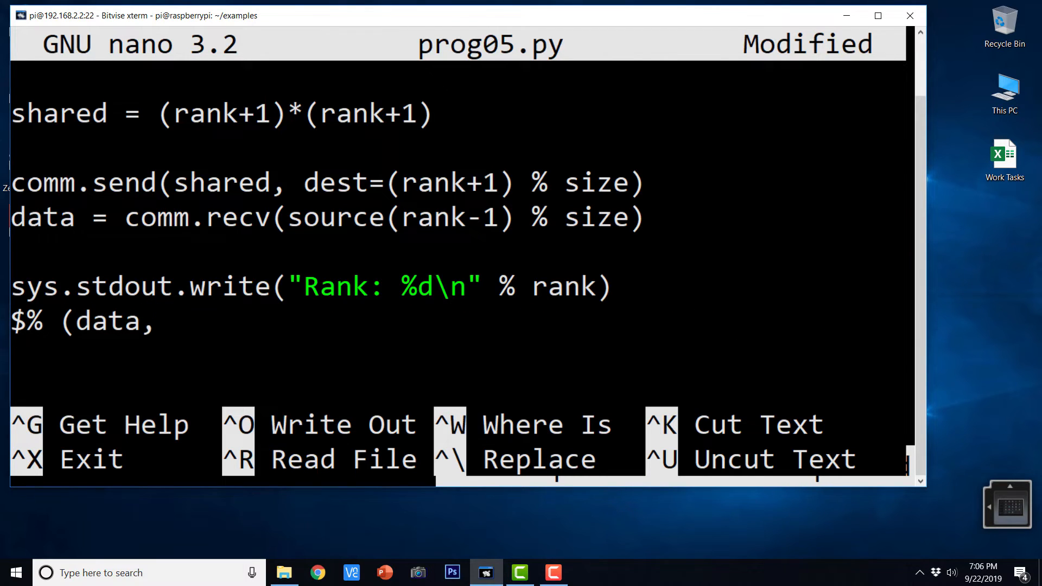
text(()
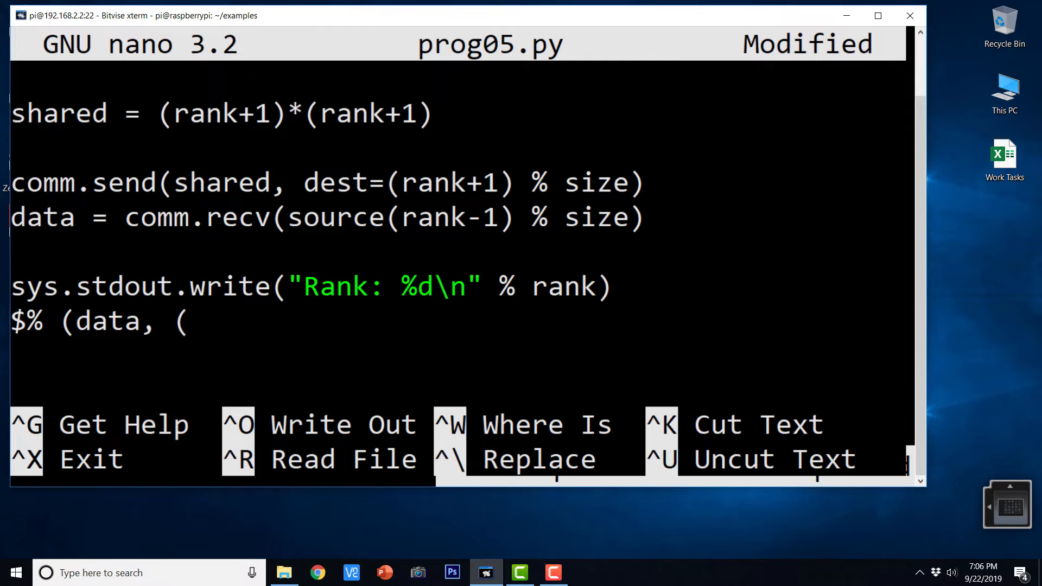
text(rank)
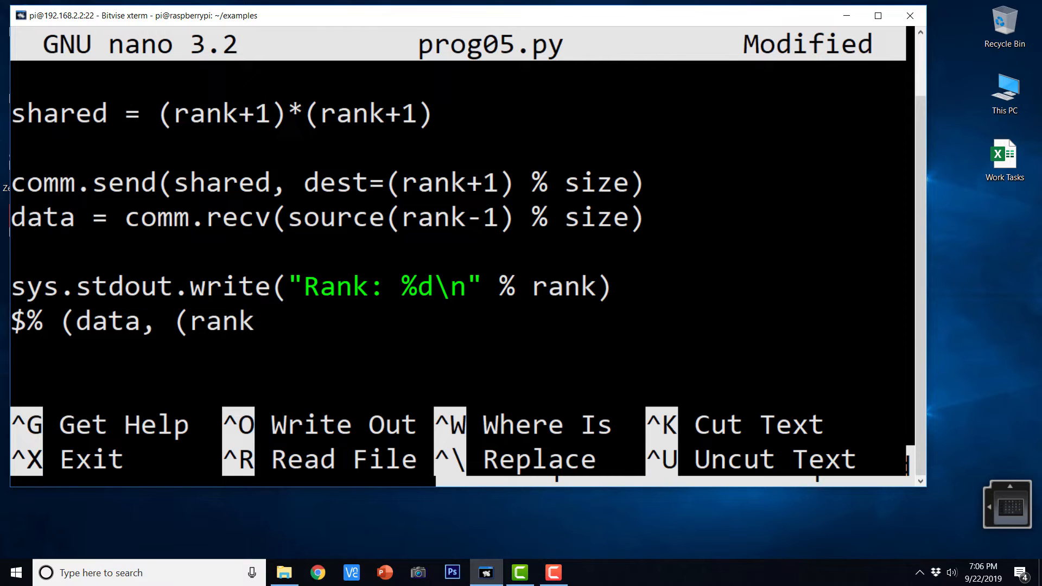
text(-1)
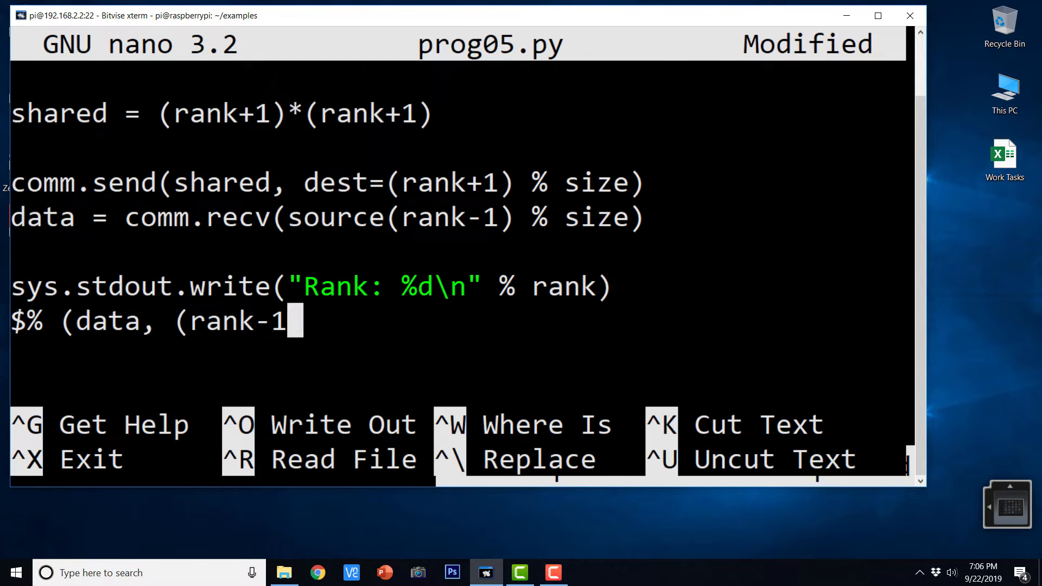
text())
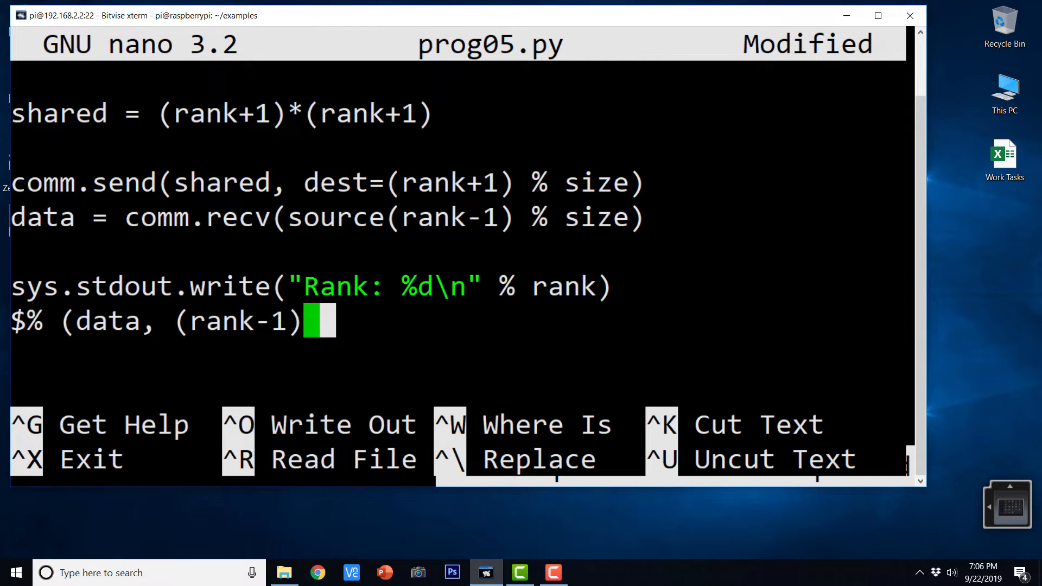
text(% size)
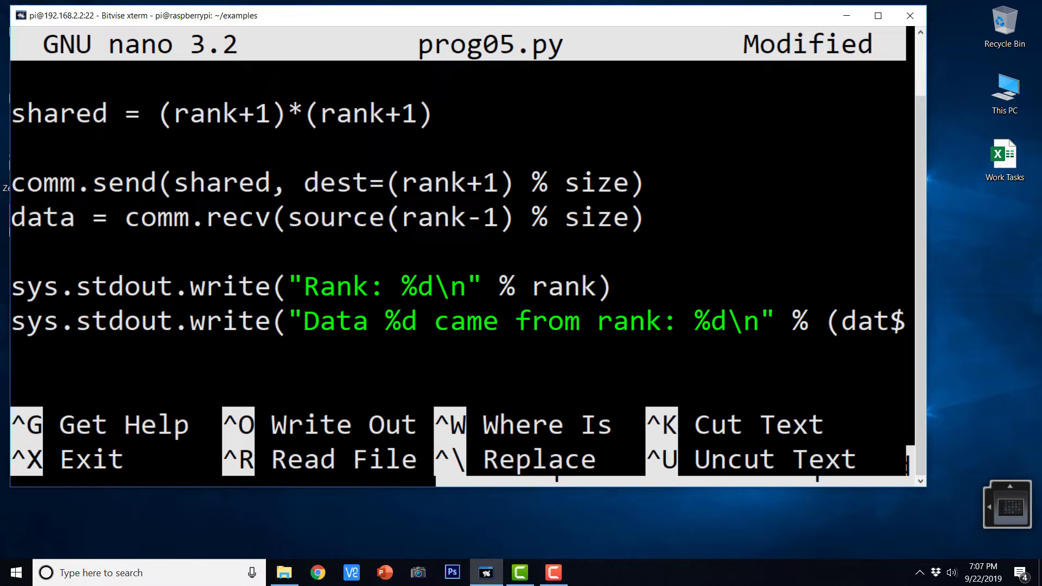
Step: Save prog05.py and exit nano back to the ~/examples prompt
key(Enter)
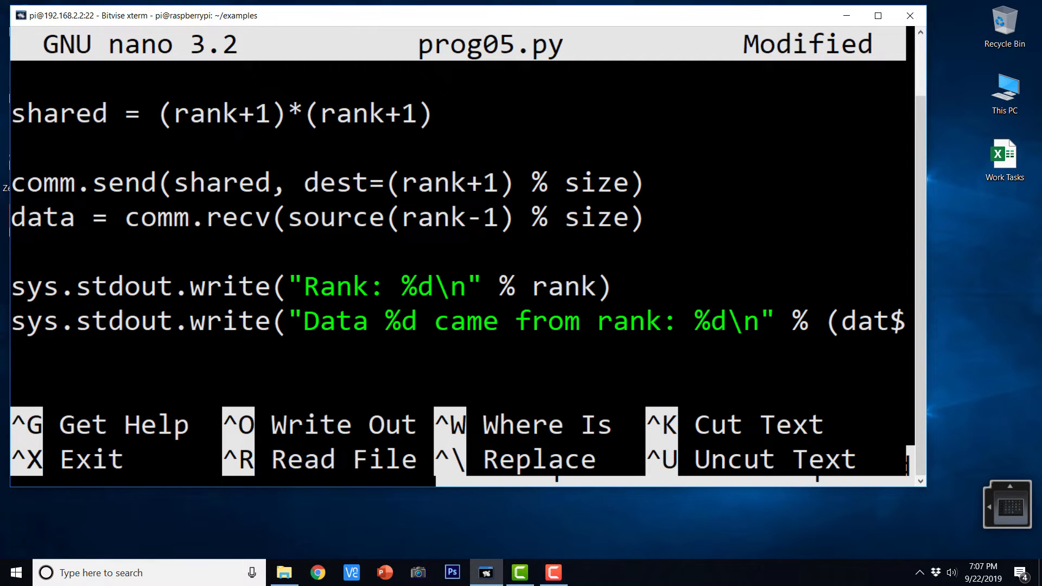
key(ctrl+x)
text(clear)
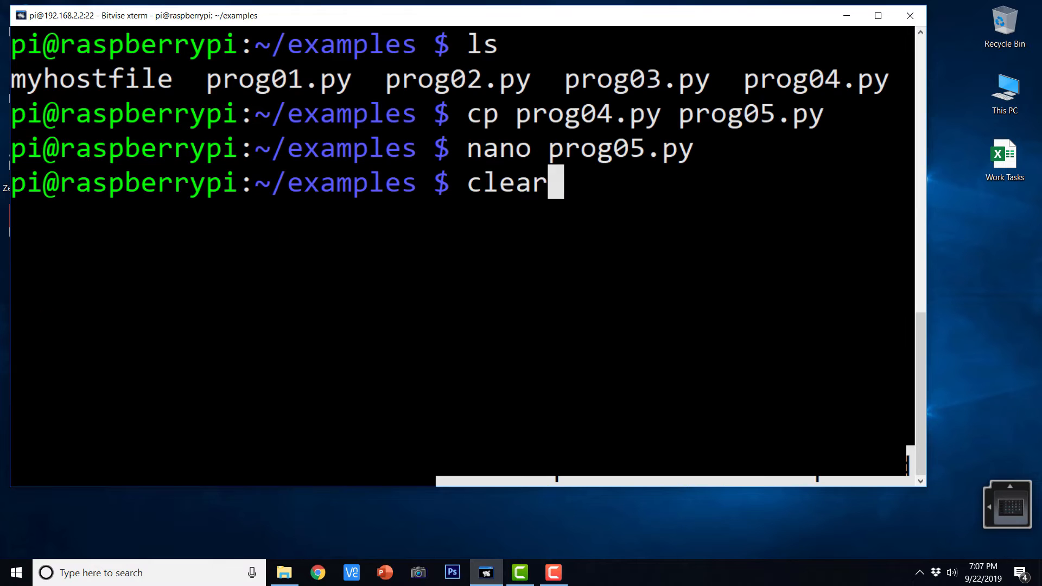
Step: Copy prog05.py via scp to 192.168.2.3 and 192.168.2.4, then clear the screen
text(scp /home/pi/examples/prog04.py 192.168.2.4:/home/pi/examples/)
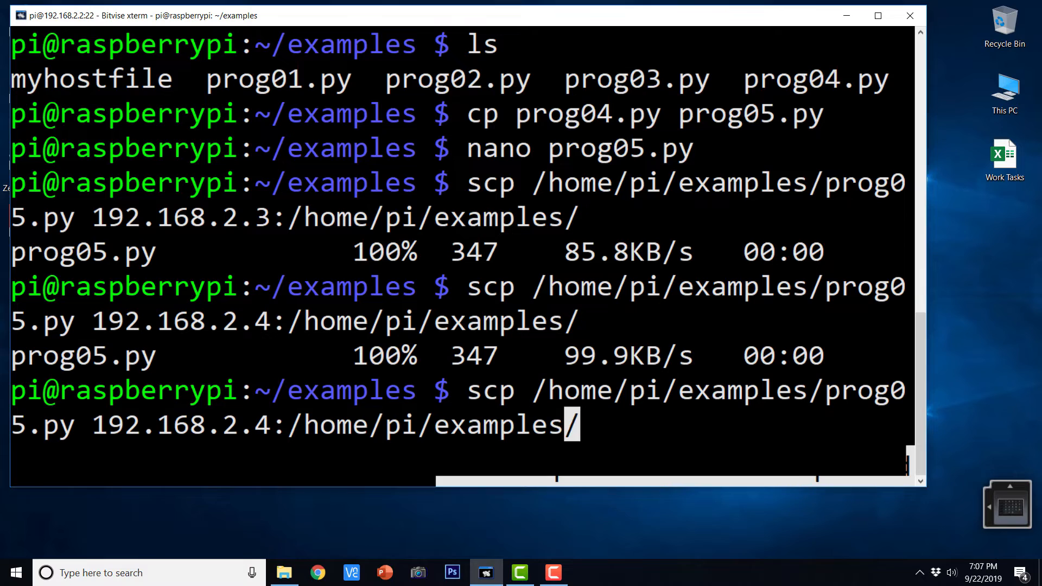
key(backspace)
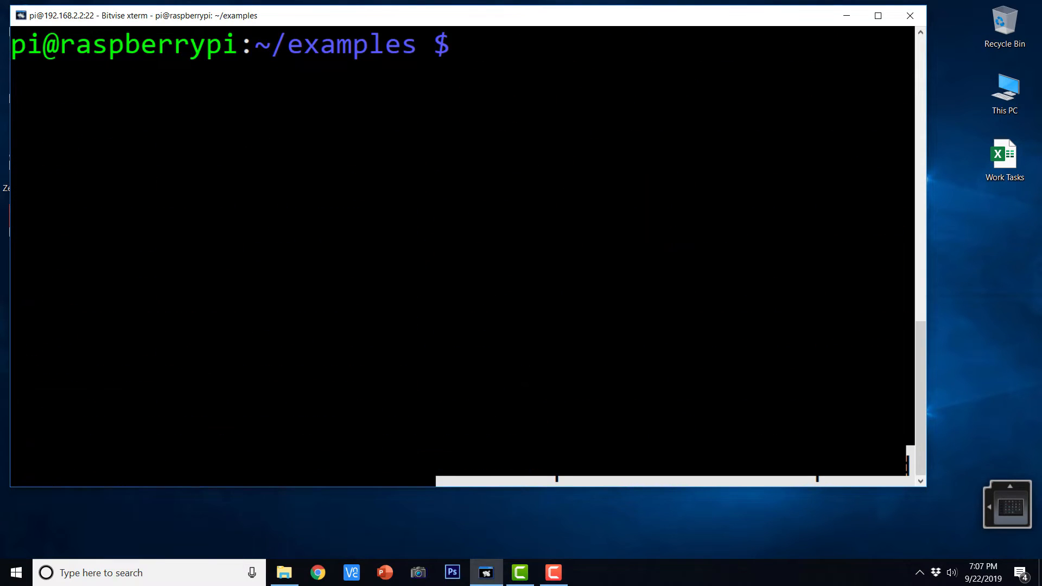
Step: Run mpirun -hostfile myhostfile -np 4 on prog05.py, see the 'source' NameError, and reopen the file
text(cp prog04.py prog05.py)
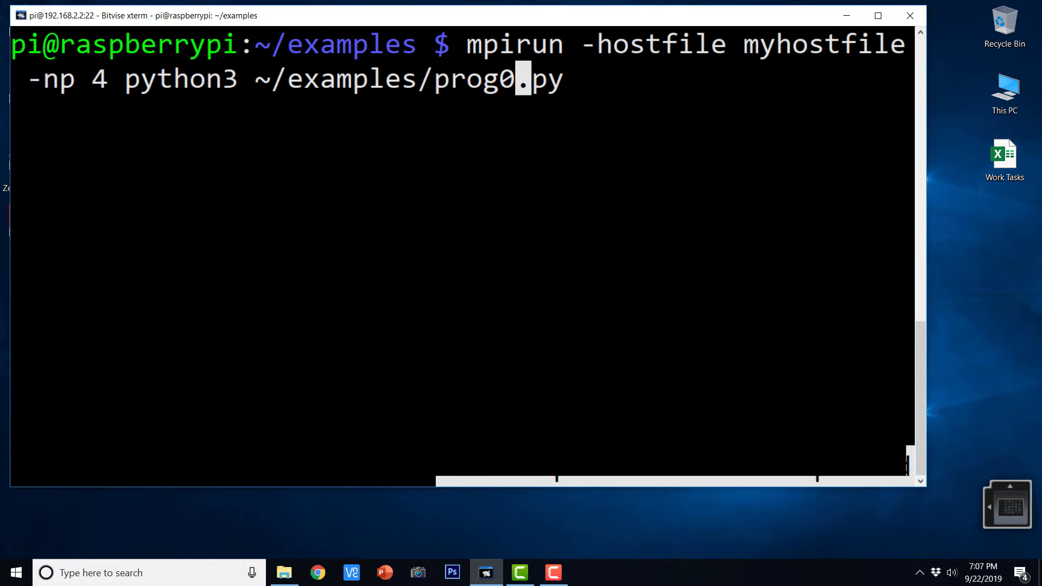
text(5)
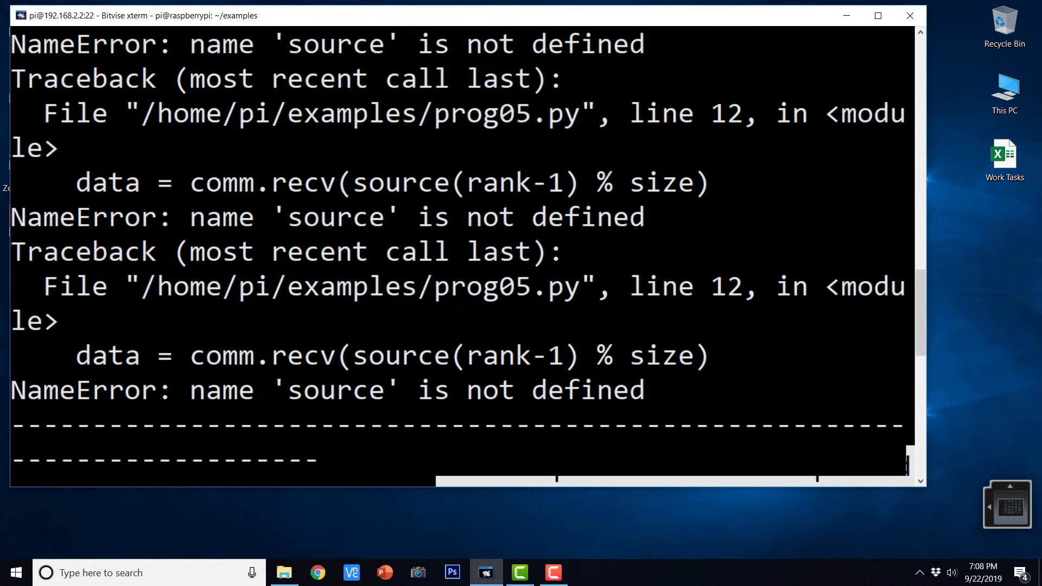
scroll(down, 3)
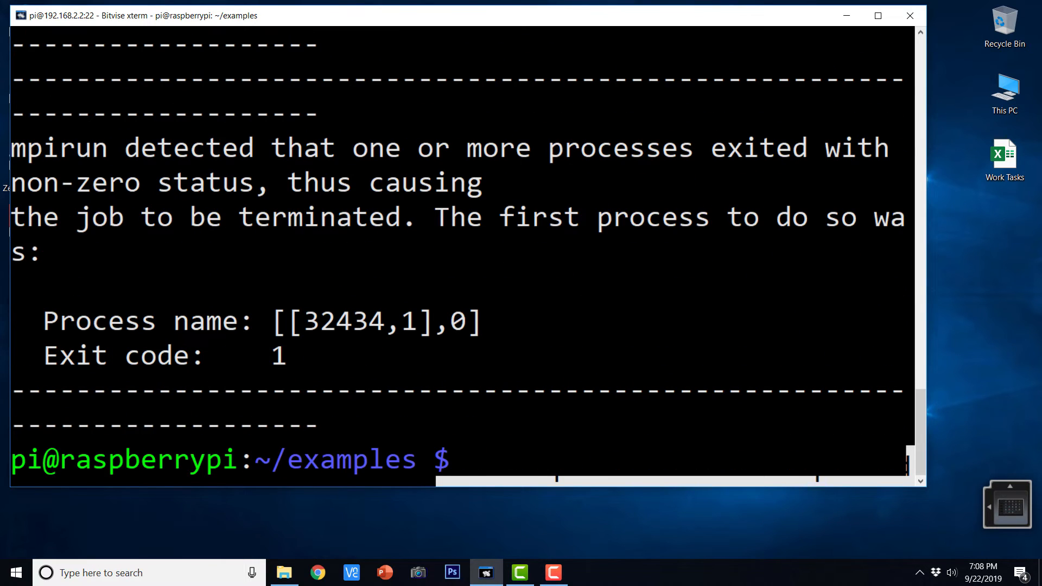
click(466, 461)
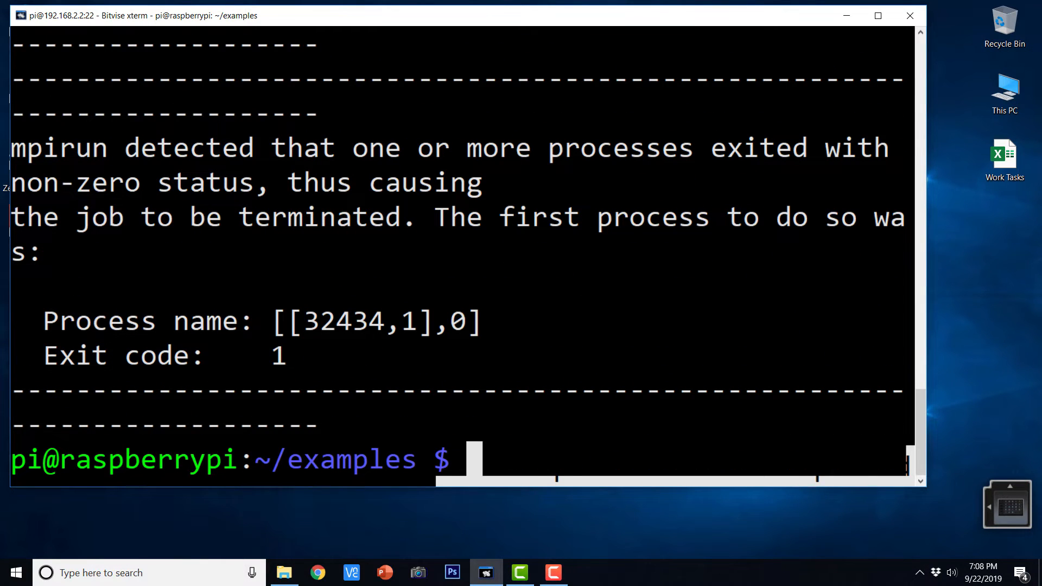
text(cp prog04.py prog05.py)
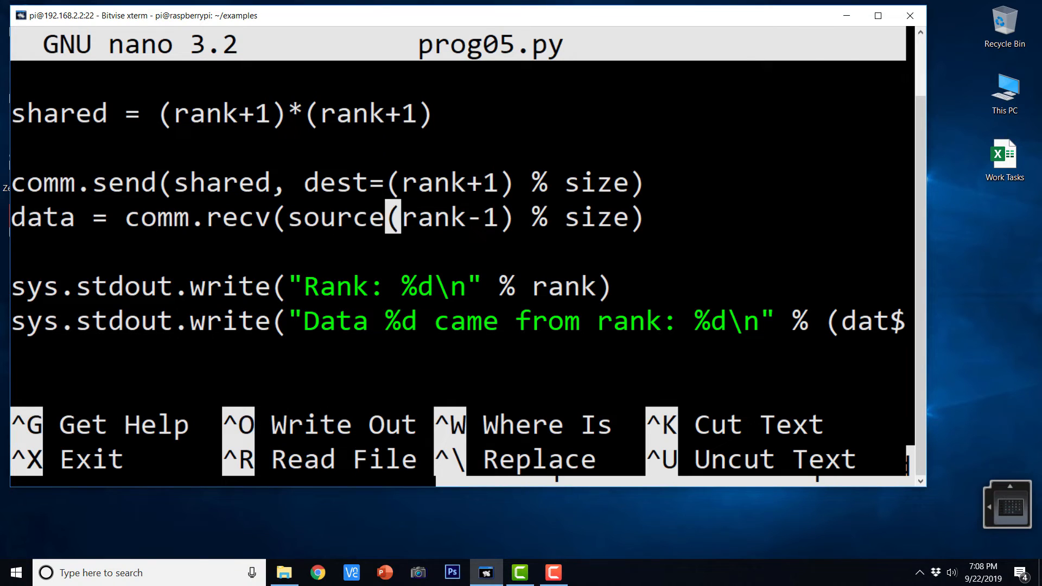
Step: Correct the receive call to source=(rank-1) % size and save prog05.py
text(=)
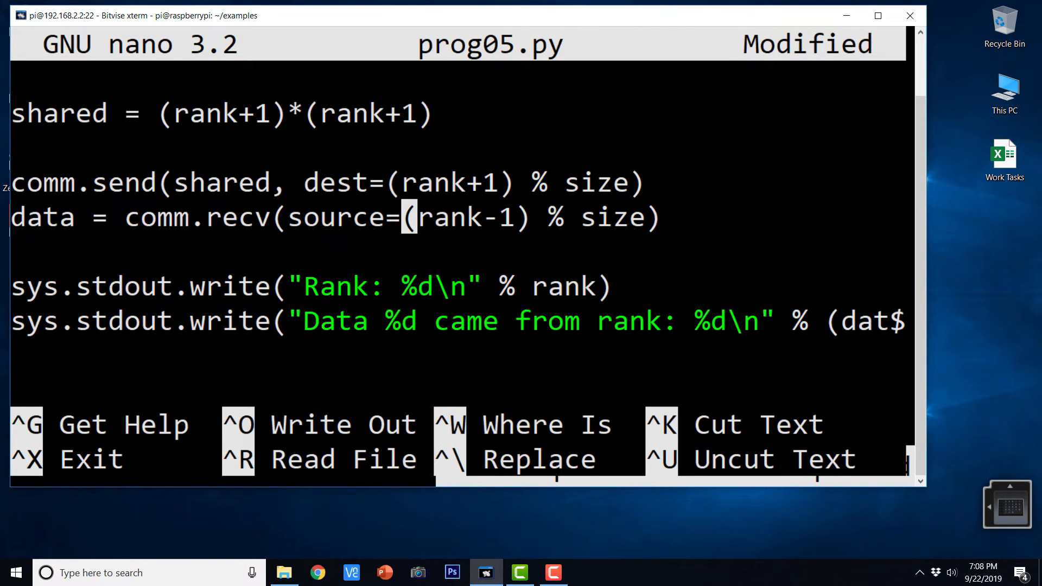
key(ctrl+x)
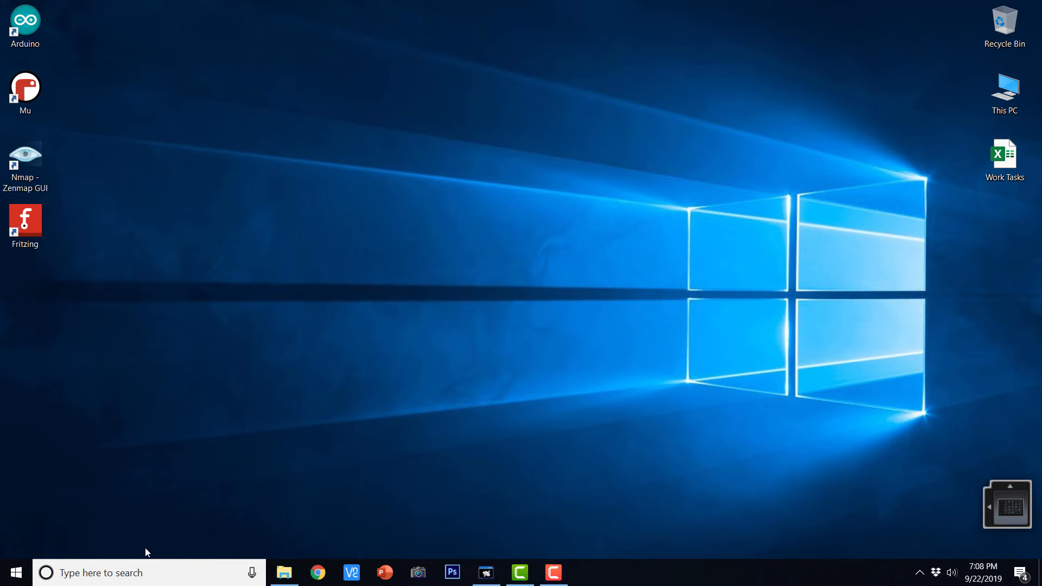
Step: Launch Bitvise SSH Client from Start, log in to 192.168.2.4 and open a terminal console
click(132, 572)
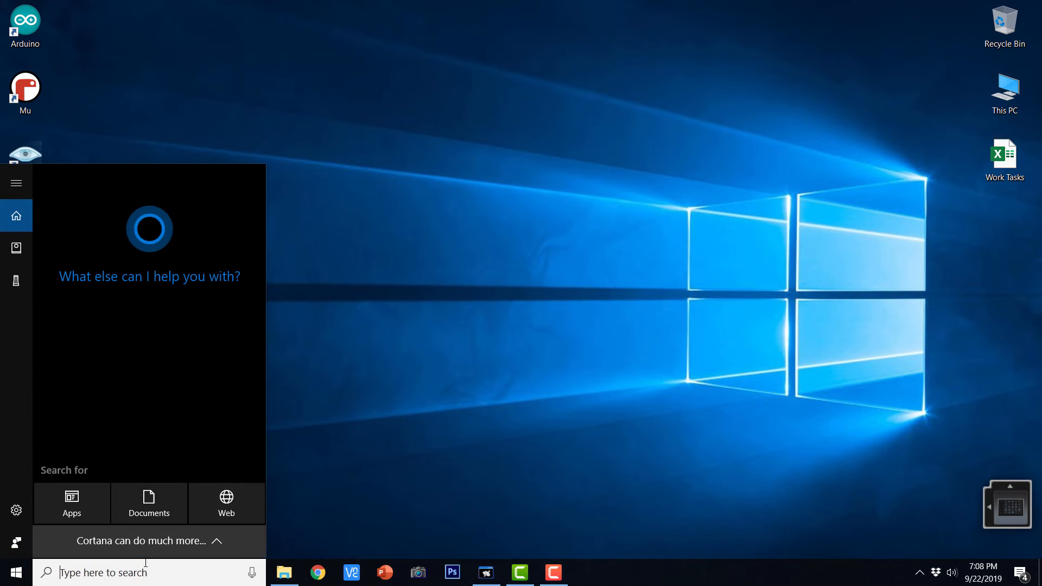
text(bit)
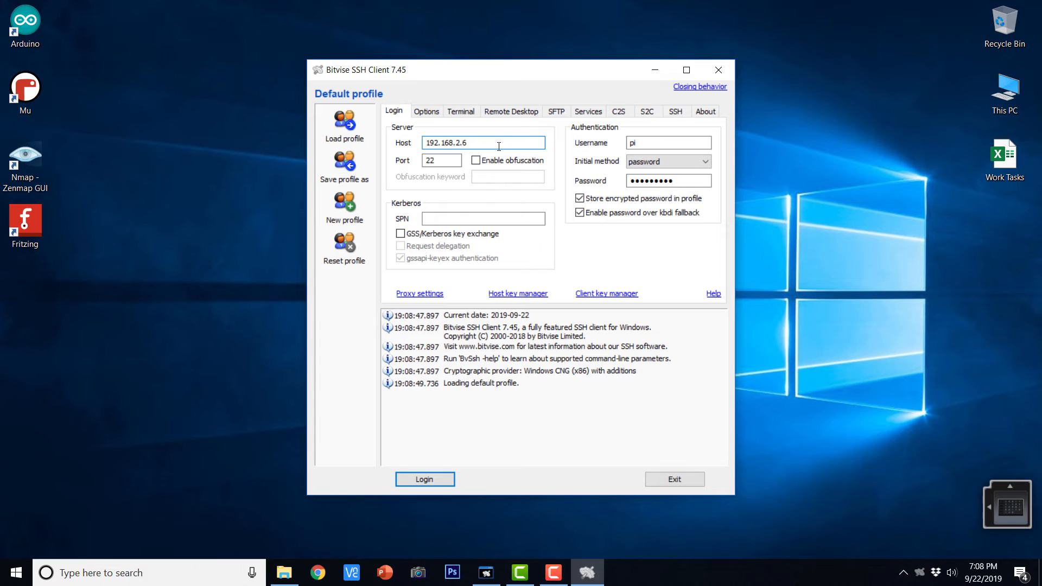
click(424, 478)
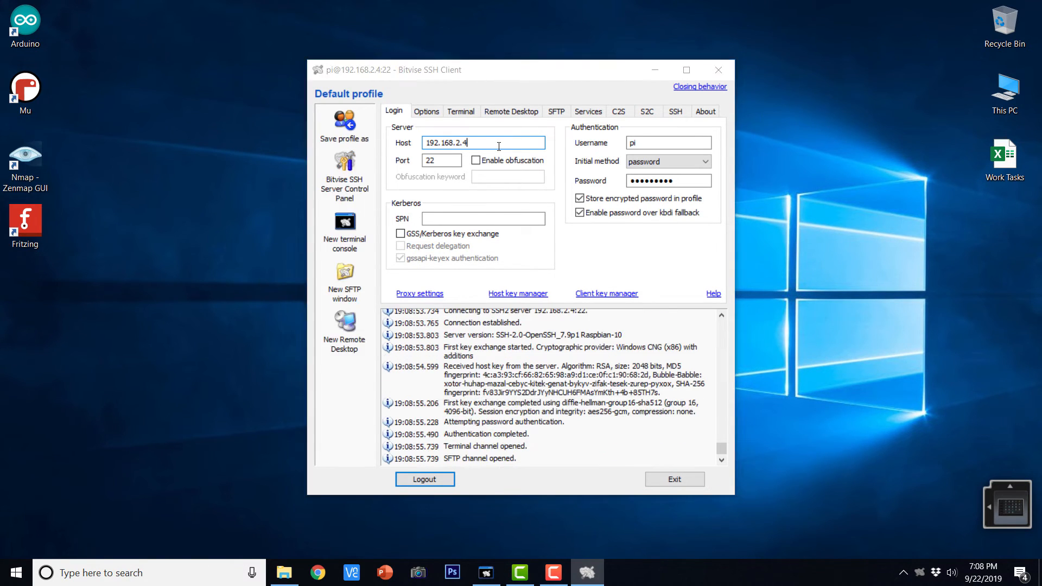
click(344, 279)
text(cd)
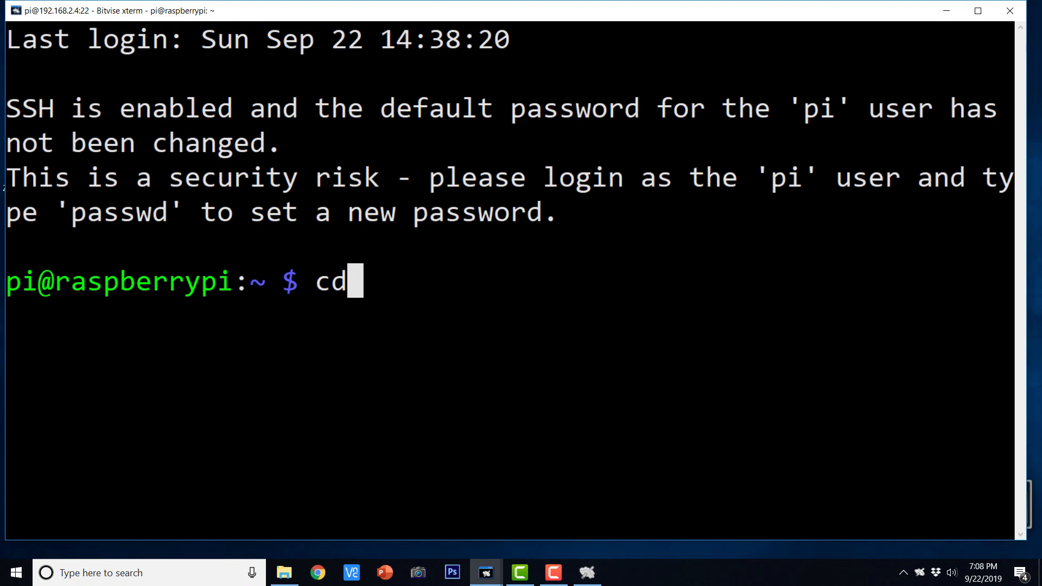
Step: In examples, edit prog05.py in nano so recv reads source=(rank-1) % size, then save
text(examples/)
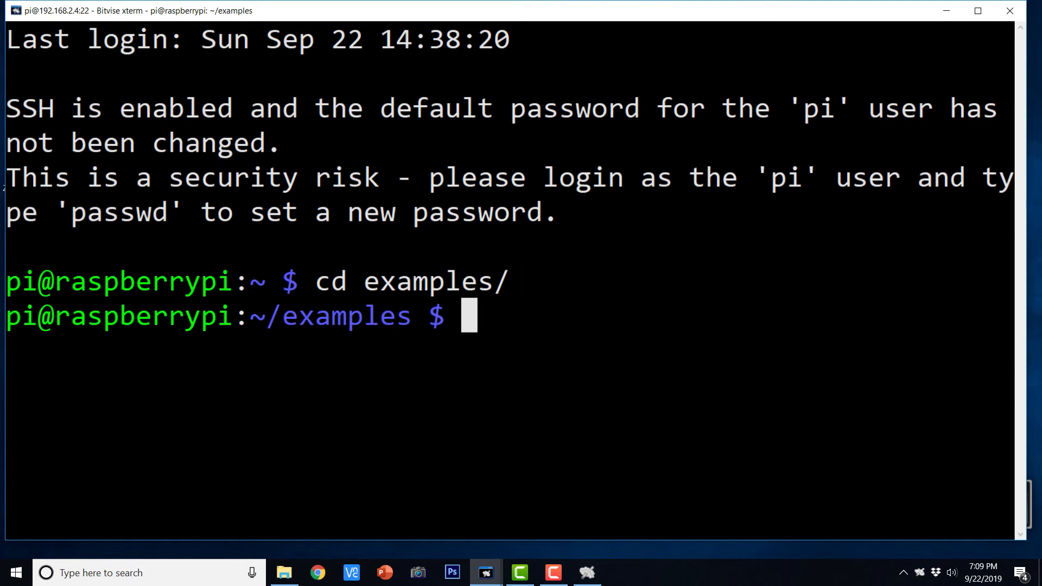
text(nano)
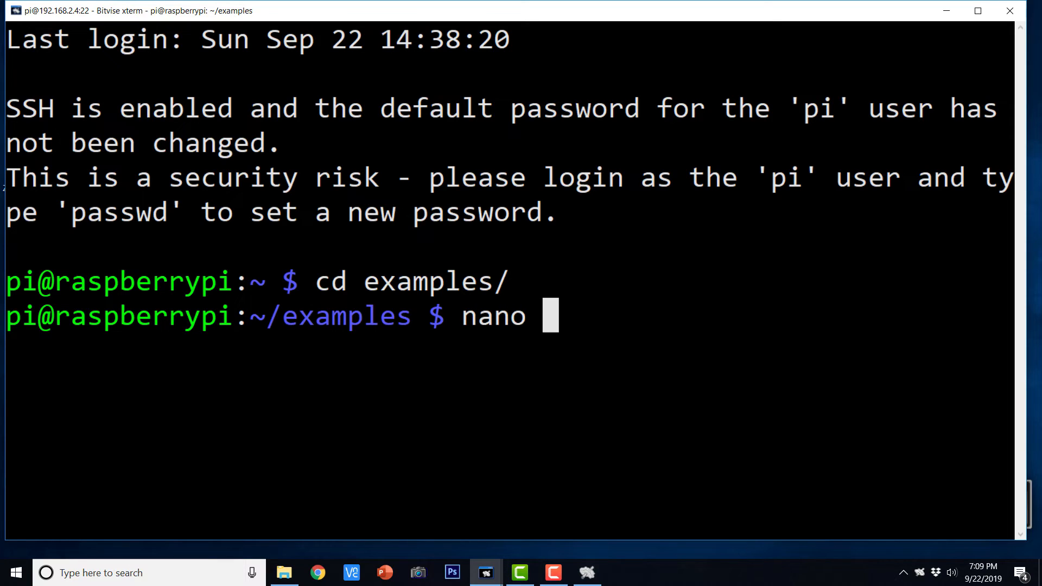
text(prog05)
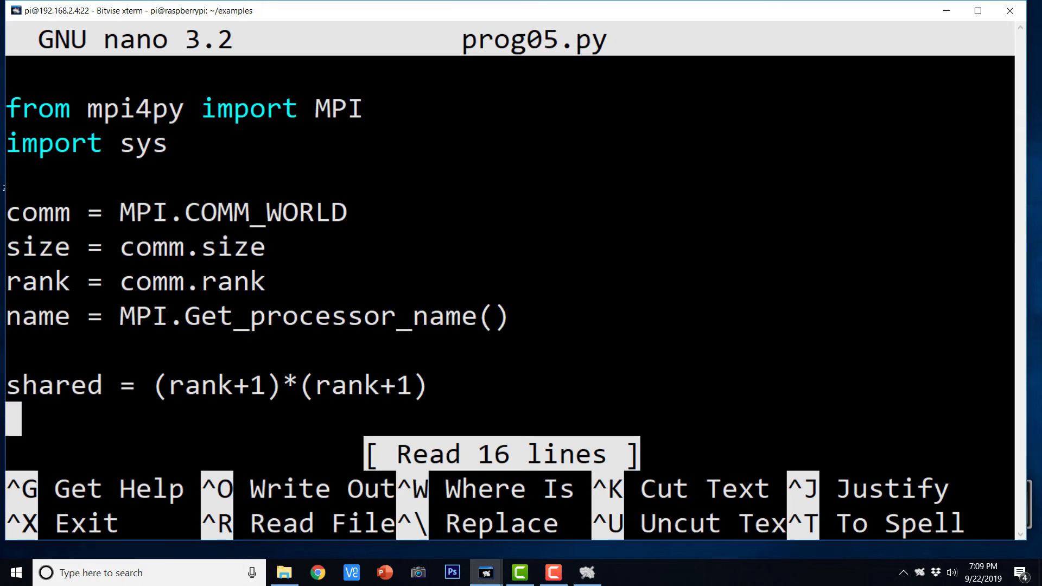
scroll(down, 3)
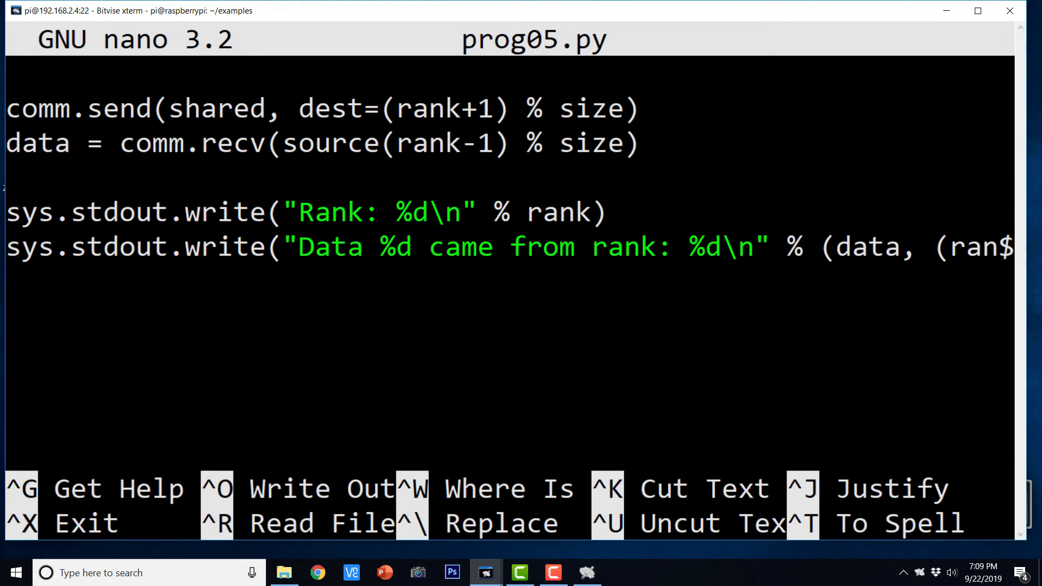
text(=)
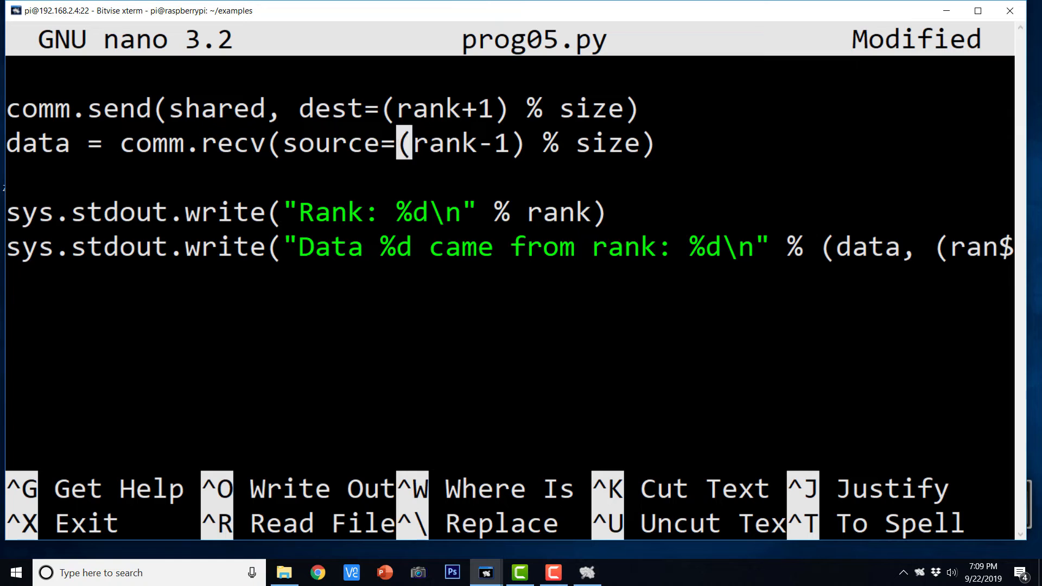
key(ctrl+x)
text(rm)
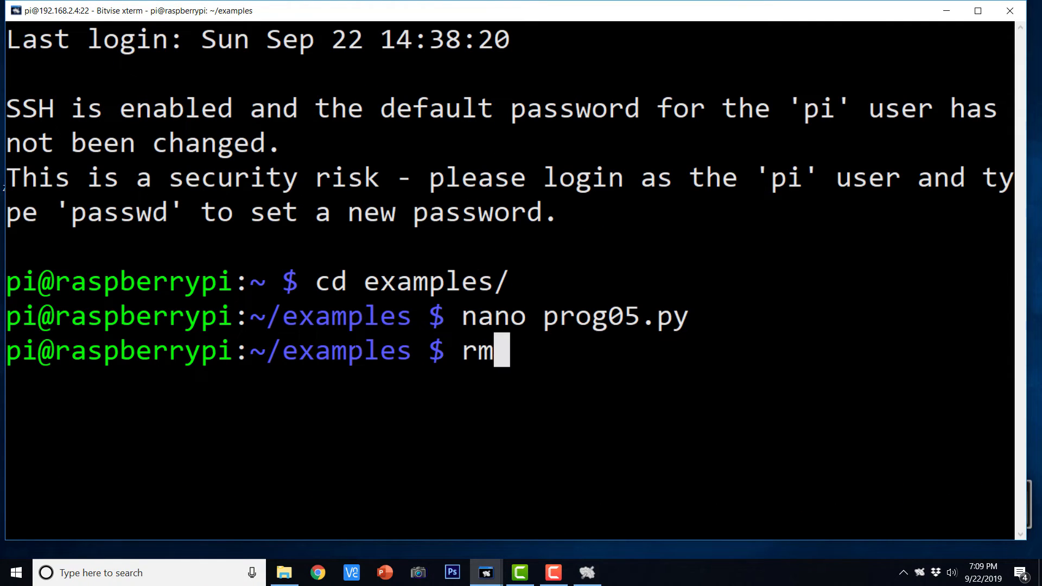
Step: Enter 'rm prog05.py' at the examples prompt on 192.168.2.4
text(pro)
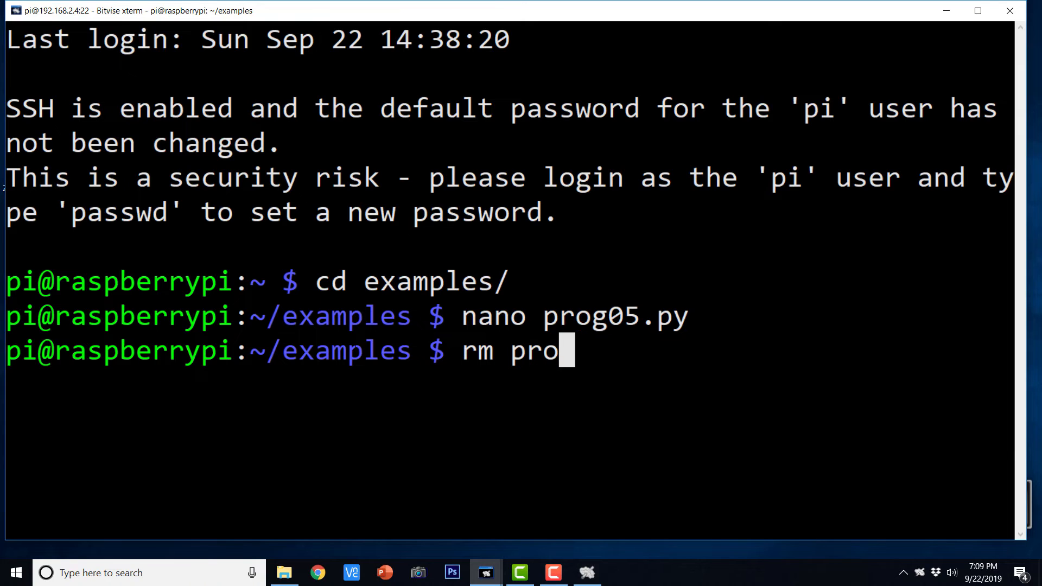
text(g05.py)
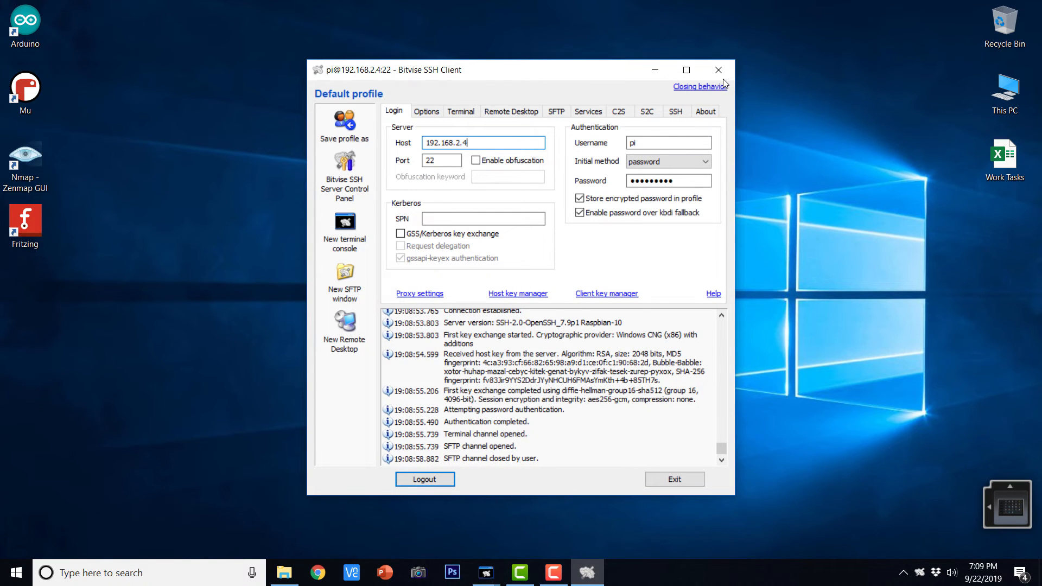
Step: Launch a fresh Bitvise SSH Client window from Windows search
click(718, 69)
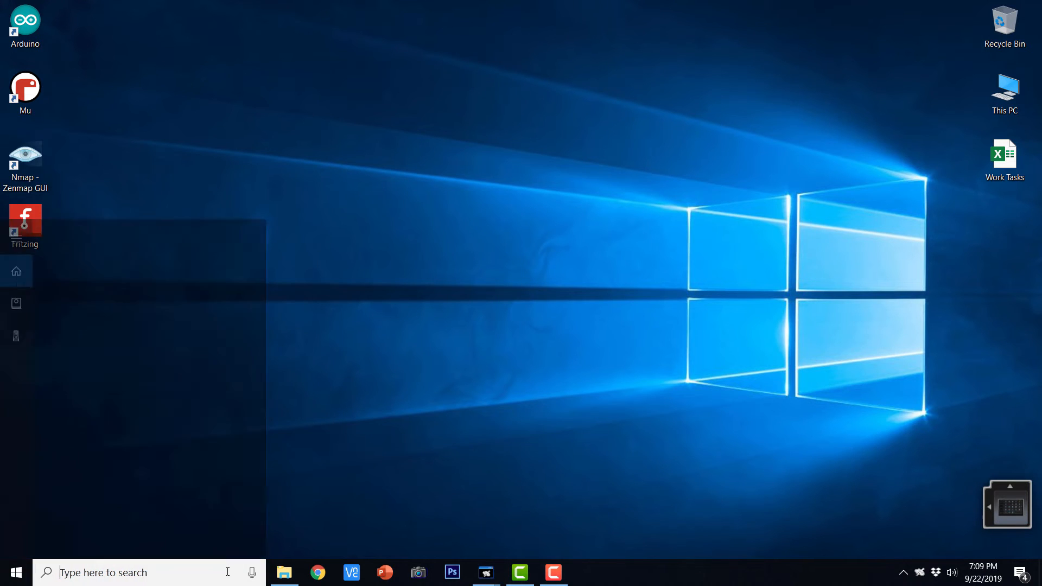
text(it)
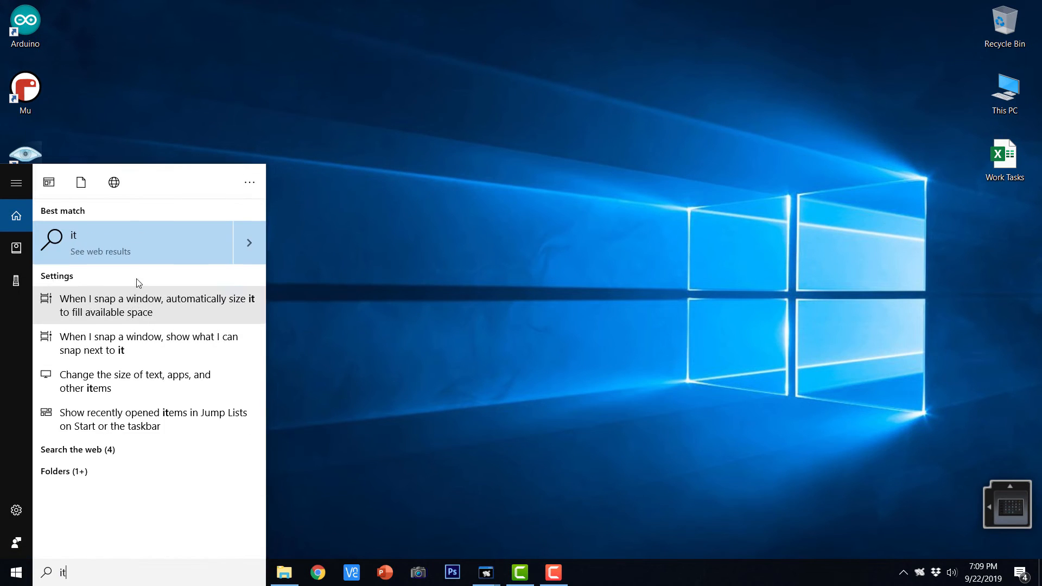
text(b)
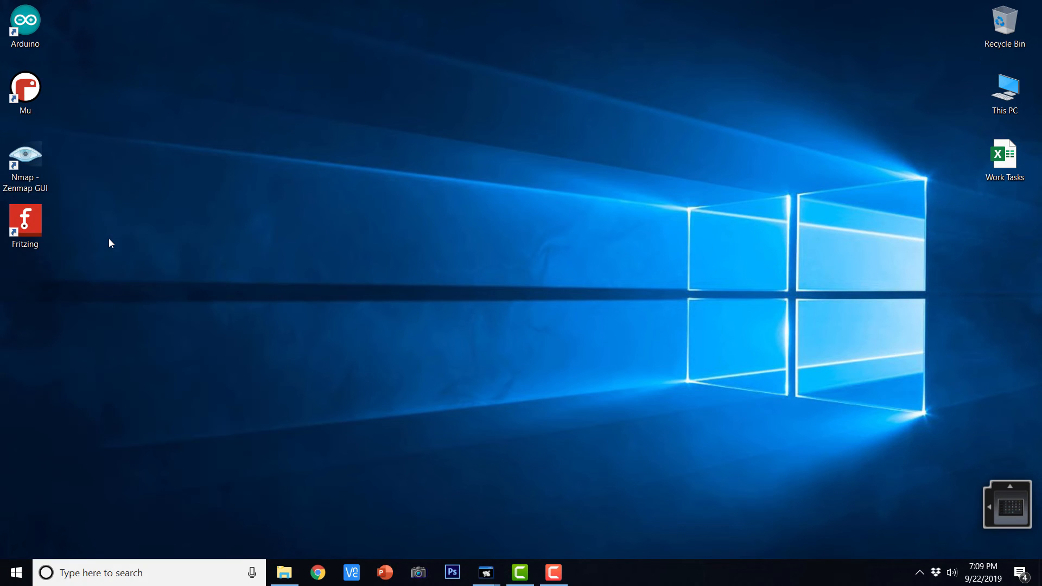
mouse_move(495, 179)
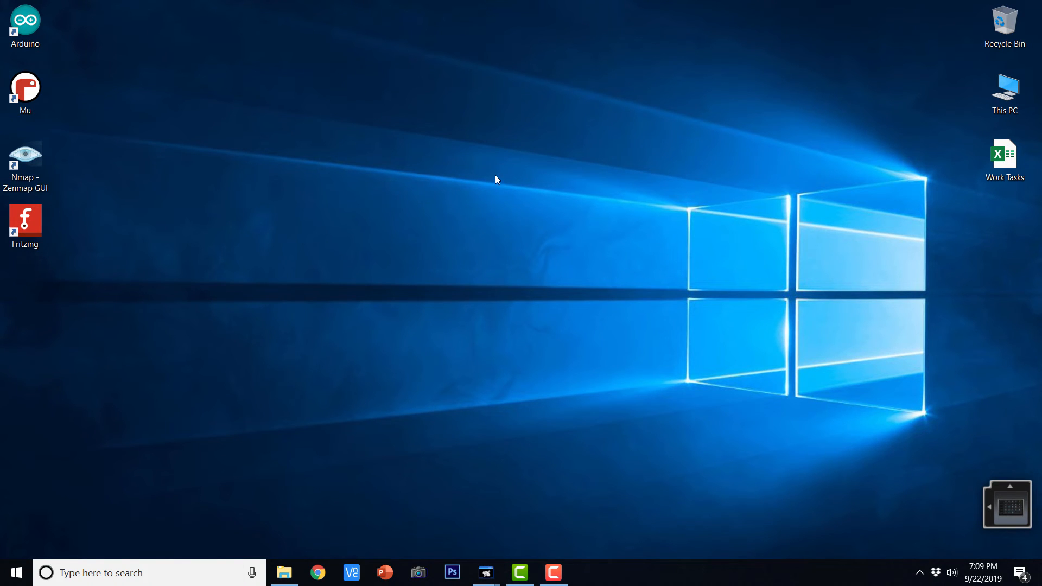
click(587, 572)
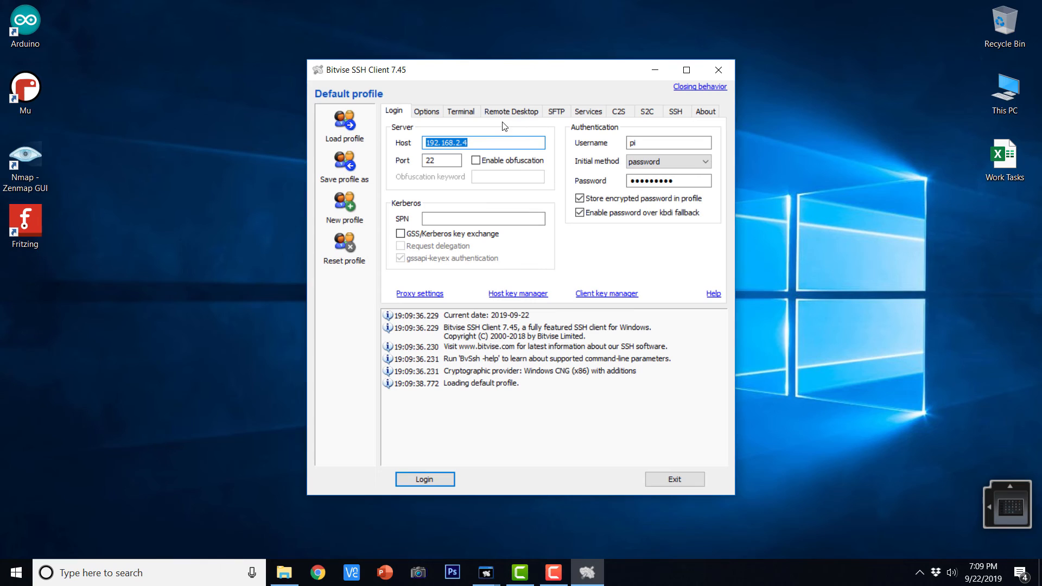
Step: Change the host to 192.168.2.3 and log in to its home prompt
click(483, 142)
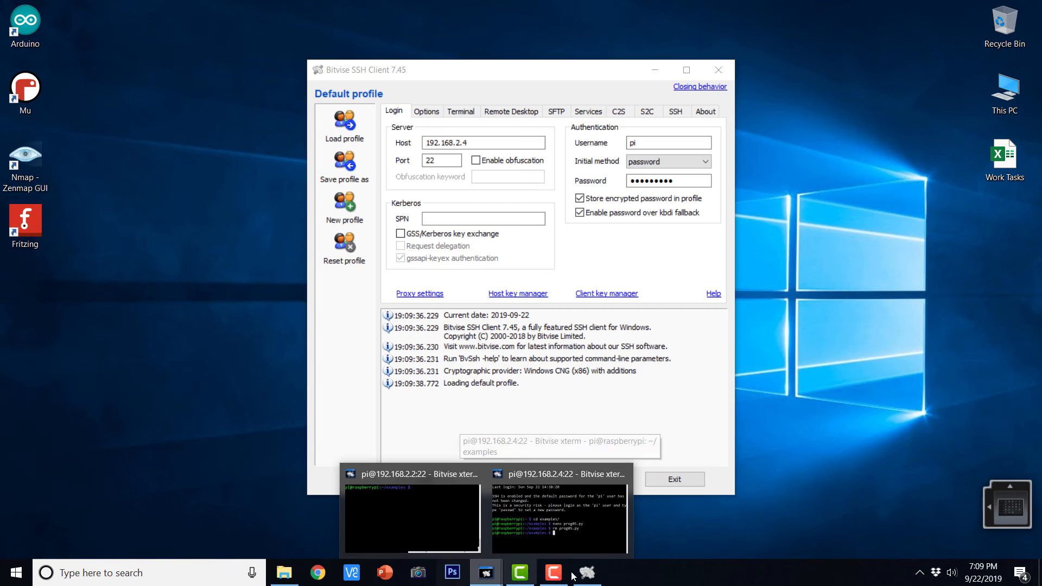
click(483, 142)
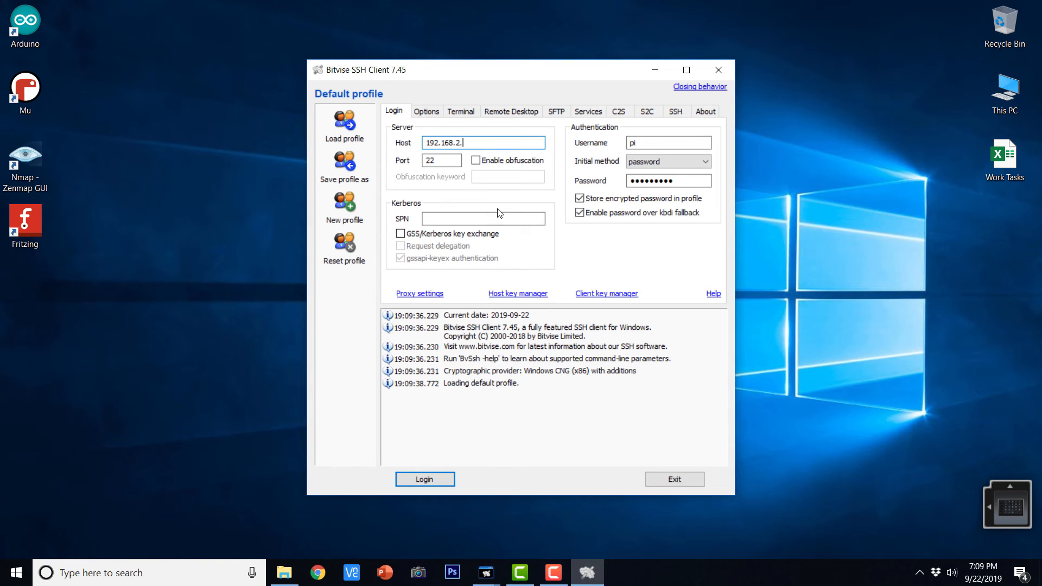
click(424, 479)
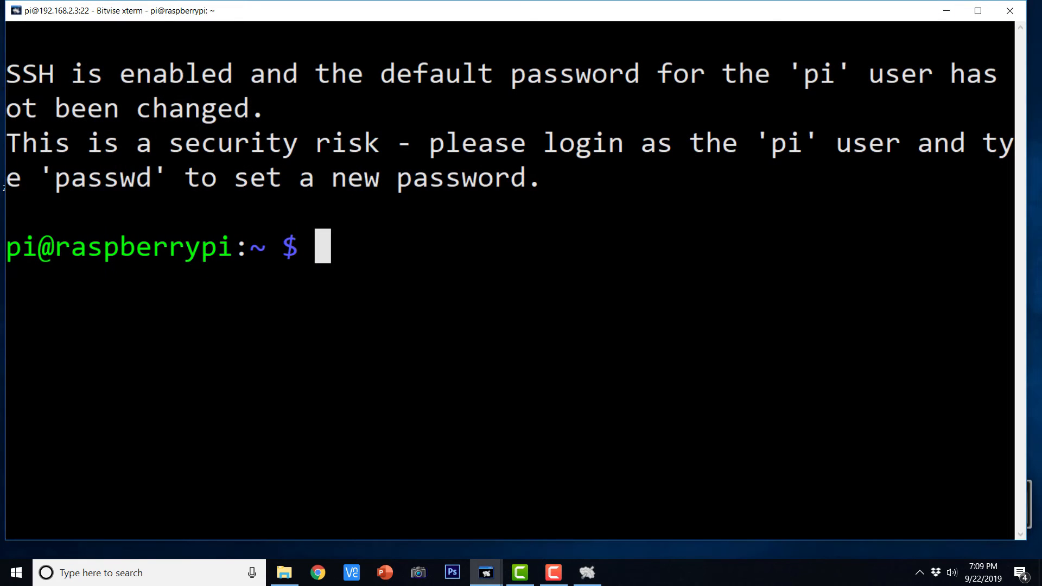
Step: On 192.168.2.3 cd into examples and remove prog05.py, then log in to 192.168.2.6
text(cc)
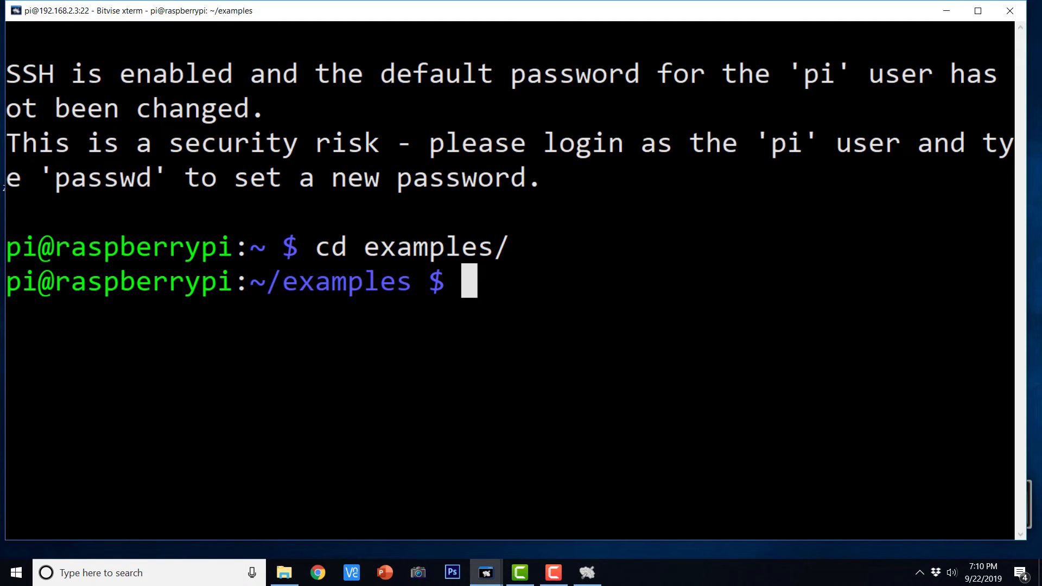
text(rm pro)
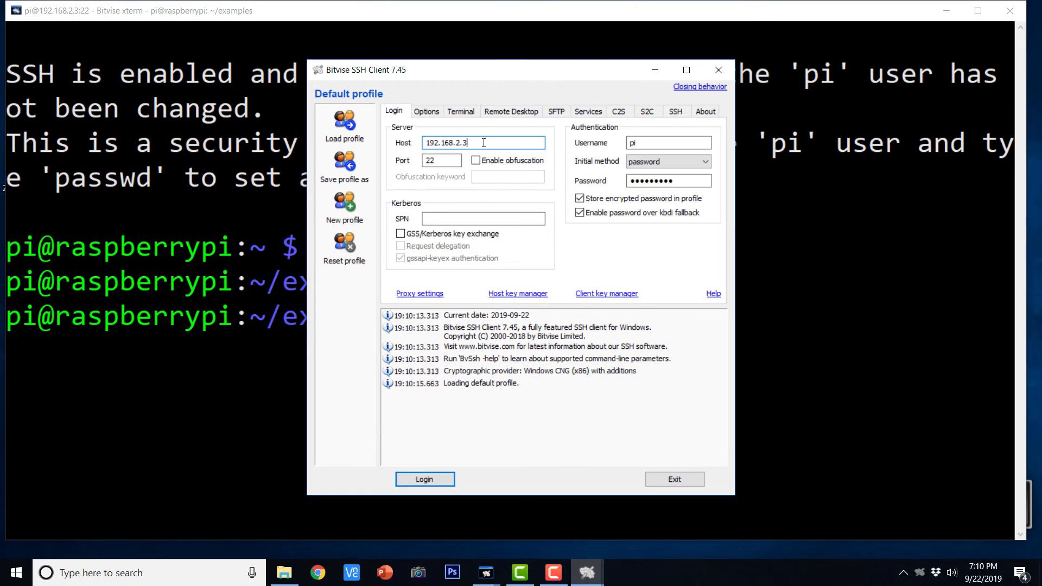
click(425, 479)
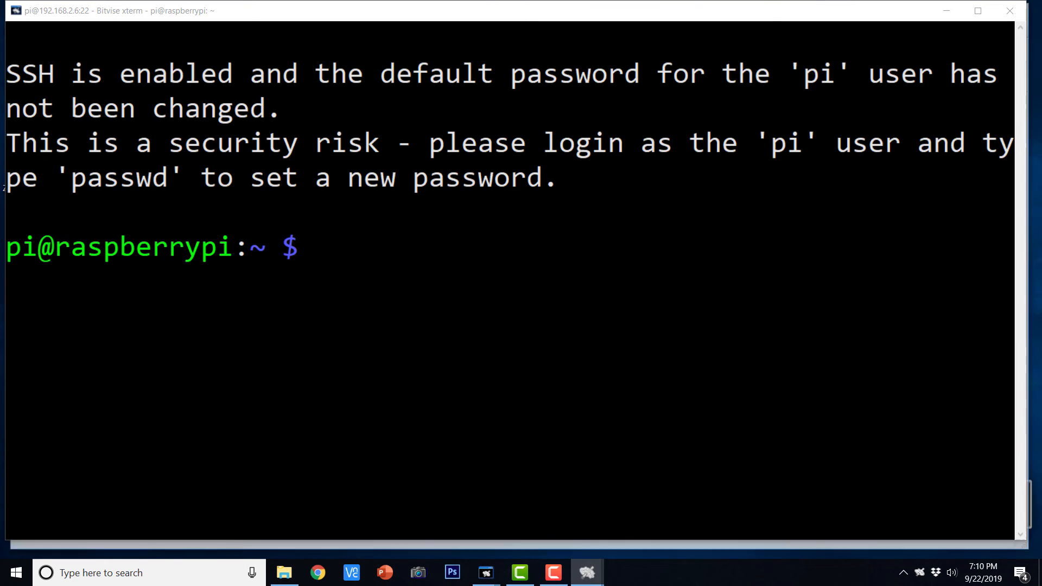
Step: On 192.168.2.6 cd into examples and enter 'rm prog05.py'
text(cd examples/)
text(rm)
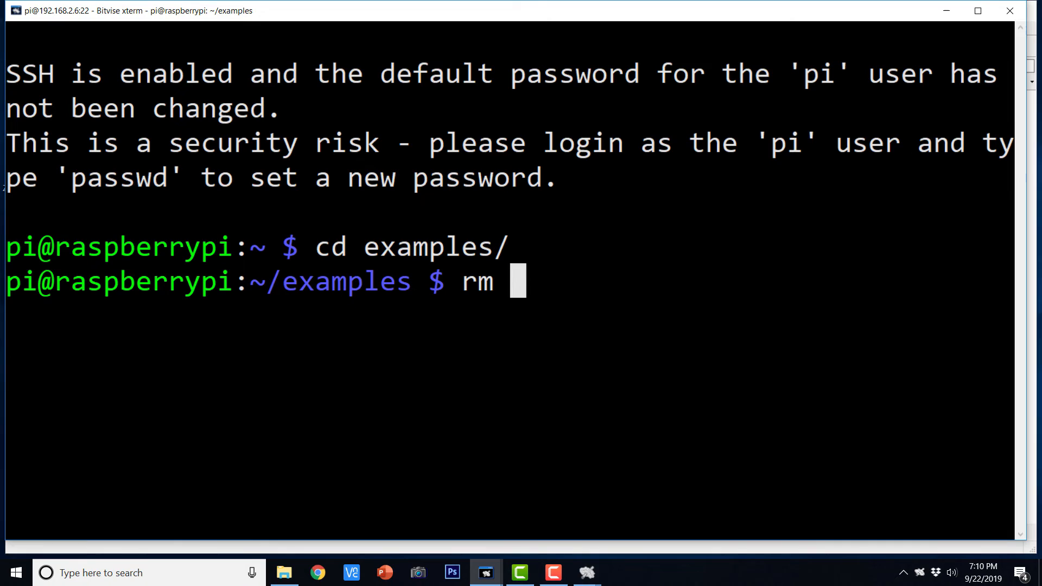
text(prog)
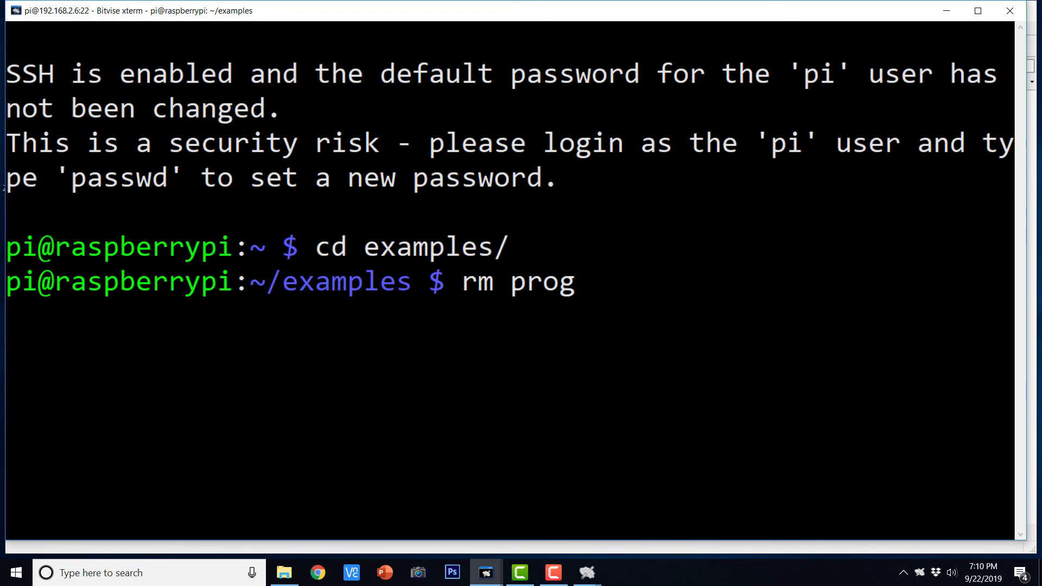
text(05.py)
text(mpi)
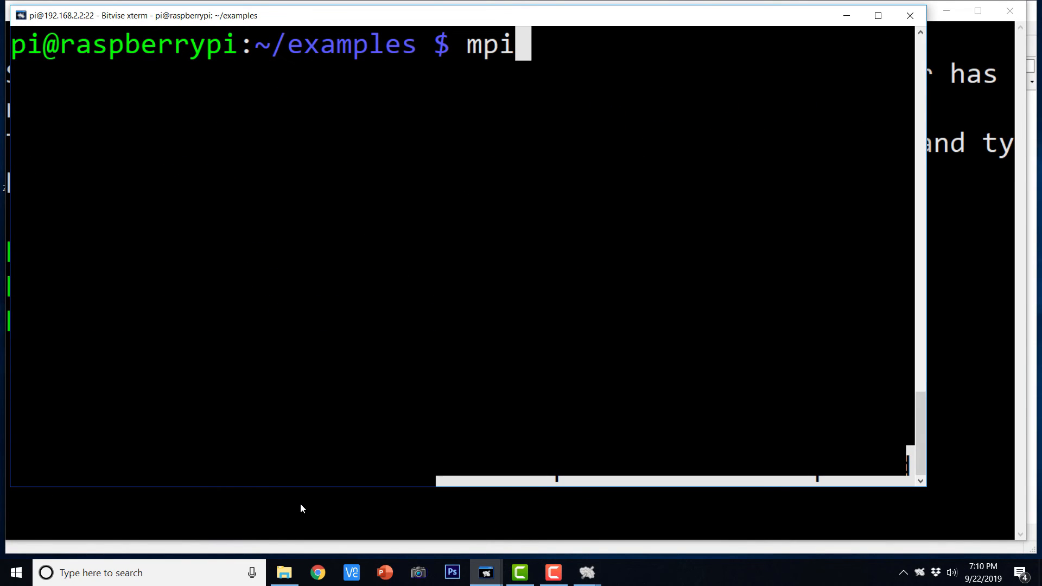
Step: Run 'mpirun python3 prog05.py' on 192.168.2.2, printing ranks 0–3 with neighbour data
text(run)
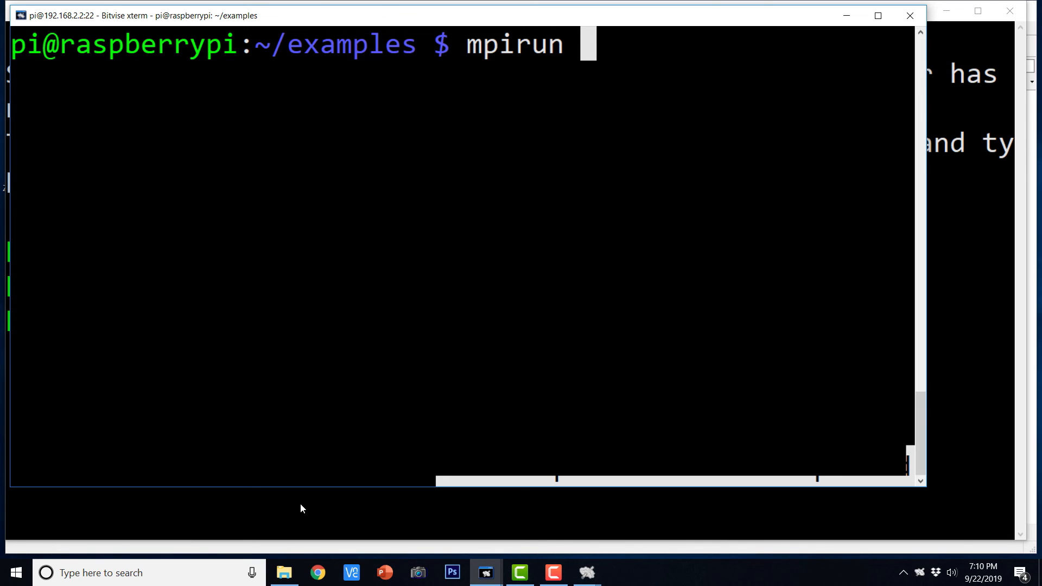
text(python3)
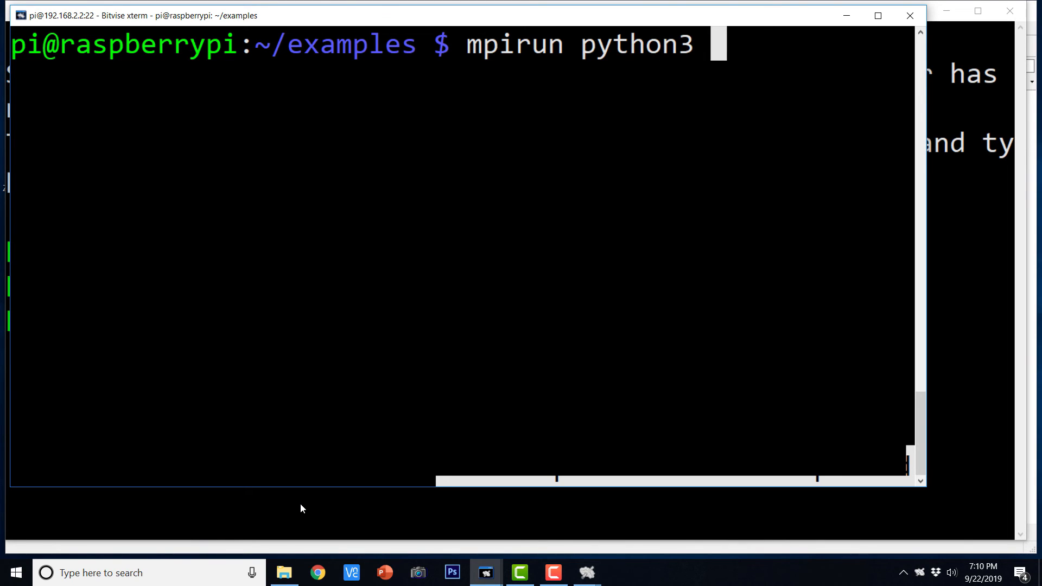
text(prog05.py)
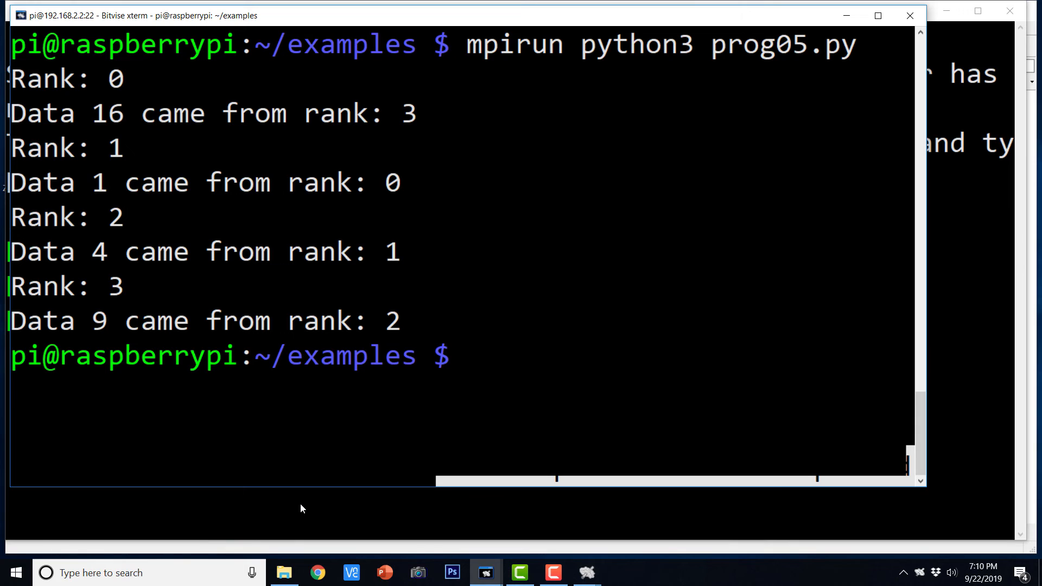
Step: Copy prog05.py via scp to /home/pi/examples/ on a cluster host
text(nano prog05.py)
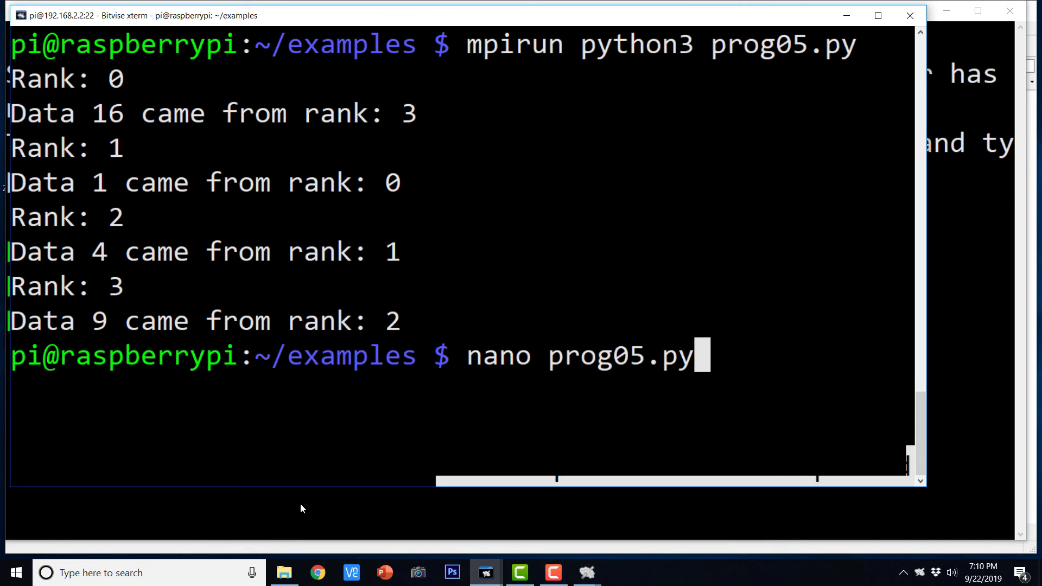
text(scp /home/pi/examples/prog05.py 192.168.2.6:/home/pi/examples/)
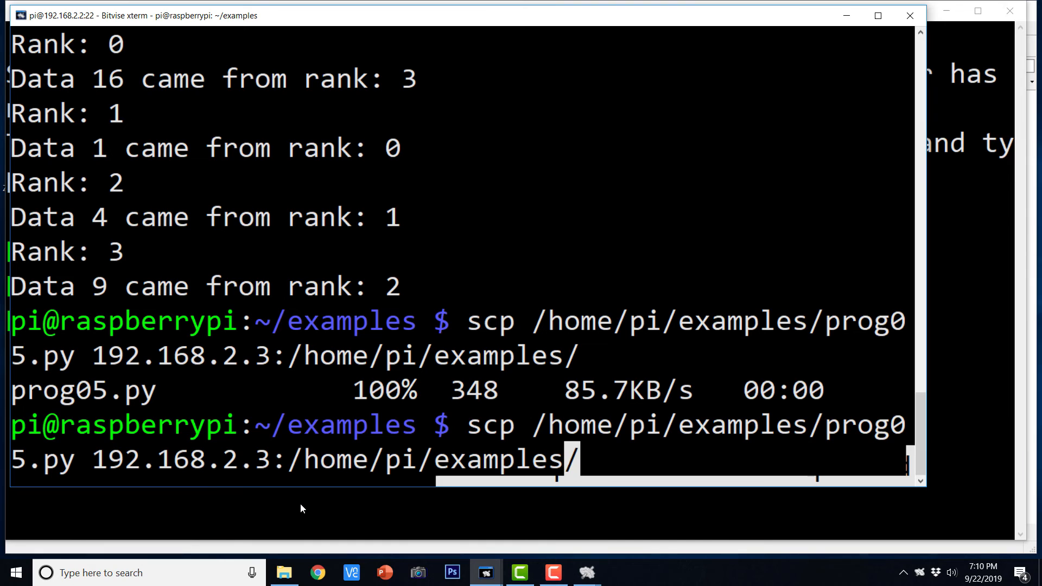
Step: Repeat the scp for the remaining hosts, then enter 'mpirun -hostfile myhostfile -np 4 python3 ~/examples/prog05.py'
key(BackSpace)
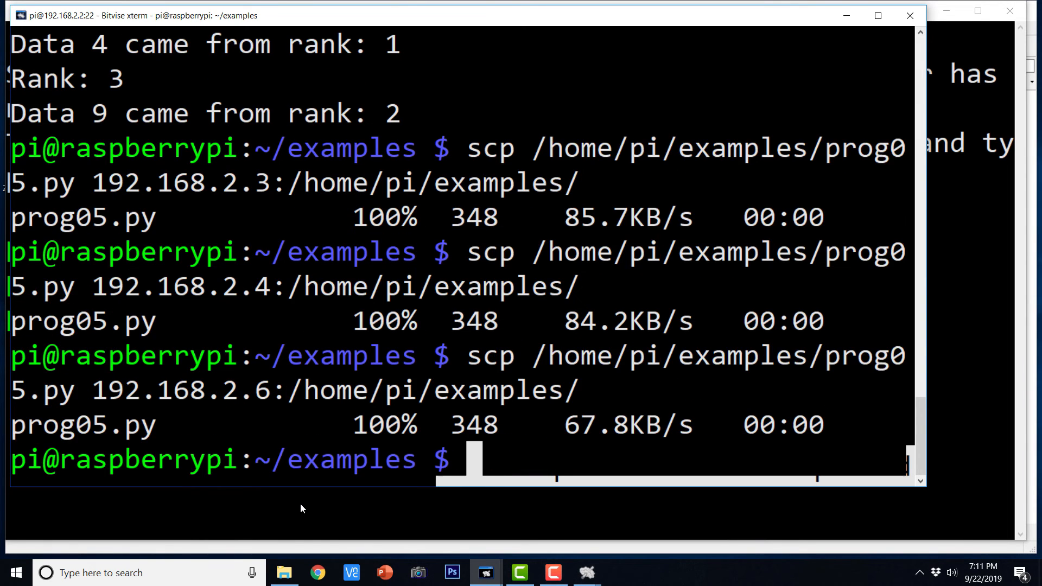
text(mpirun -hostfile myhostfile -np 4 python3 ~/examples/prog05.py)
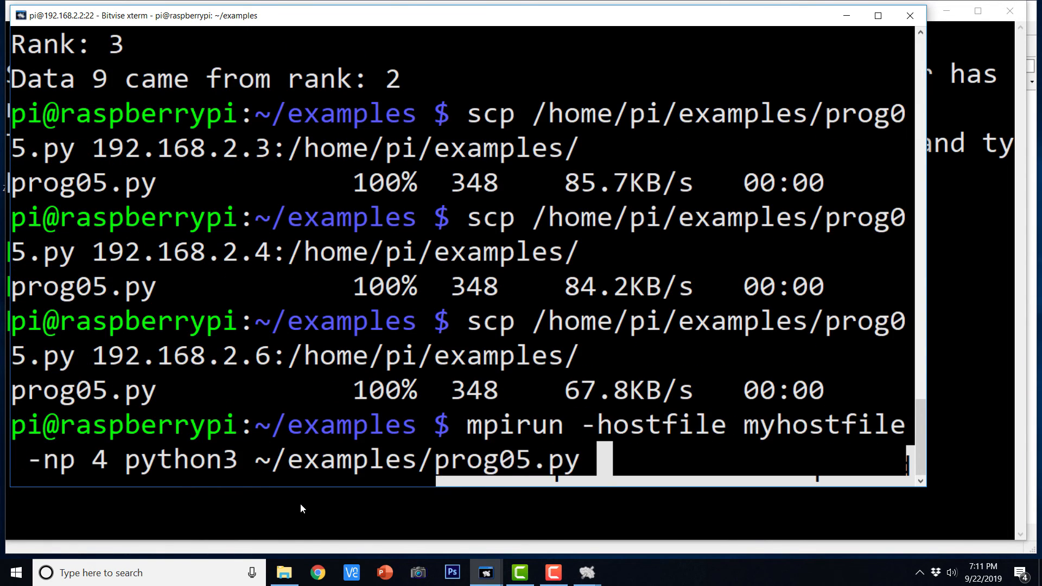